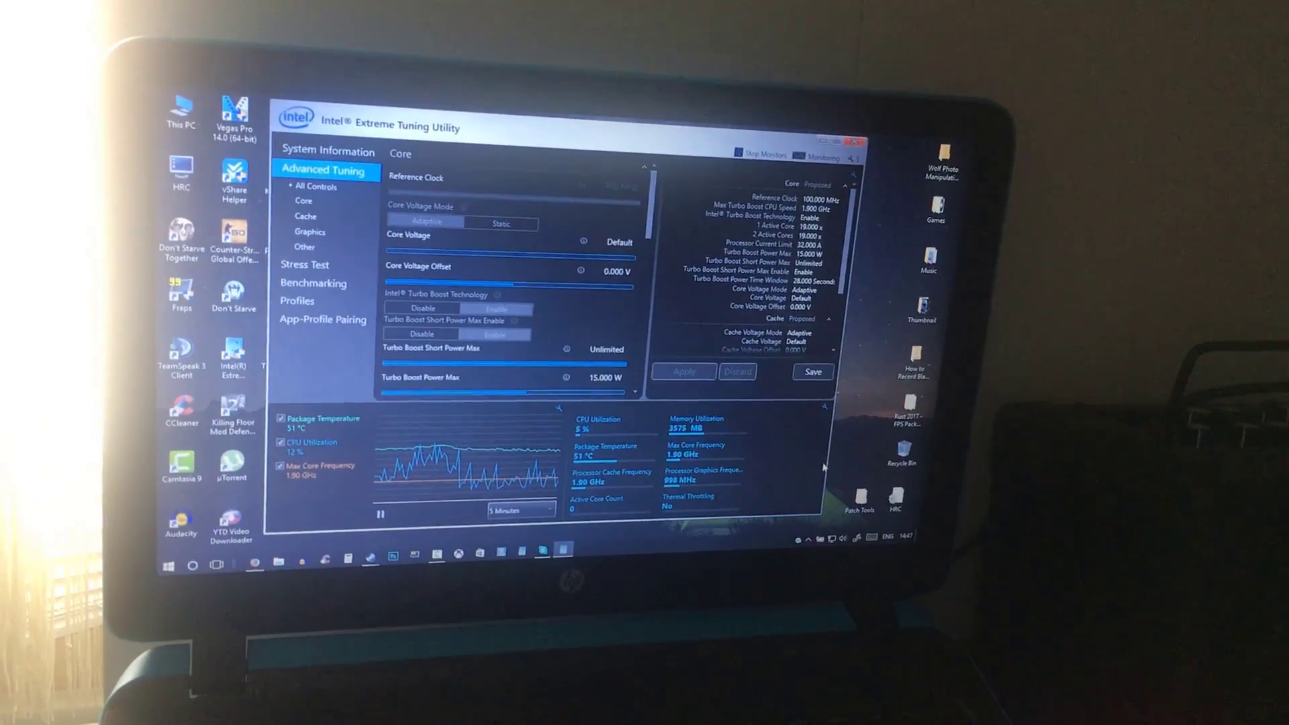
# Step: Close the Intel XTU tuning window to return to the desktop
pyautogui.click(859, 141)
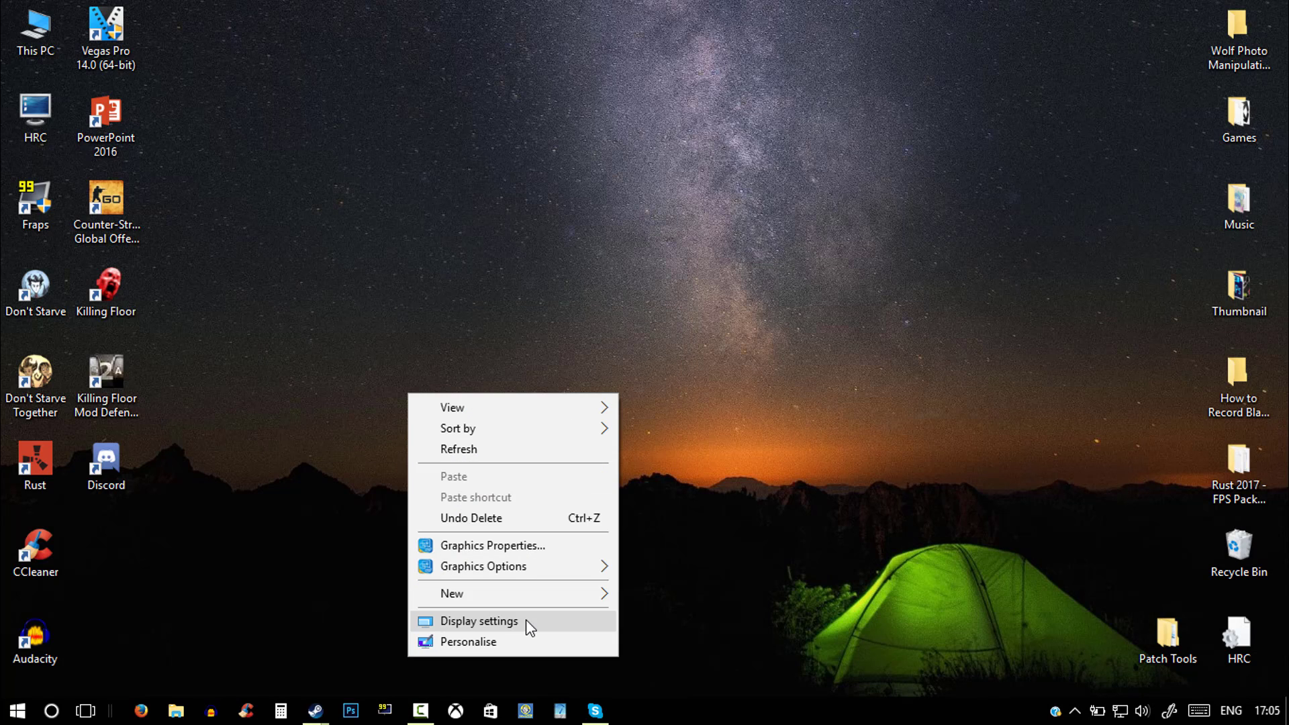
# Step: Reach the display adapter properties showing Intel HD Graphics 4400 via Advanced display settings
pyautogui.click(479, 620)
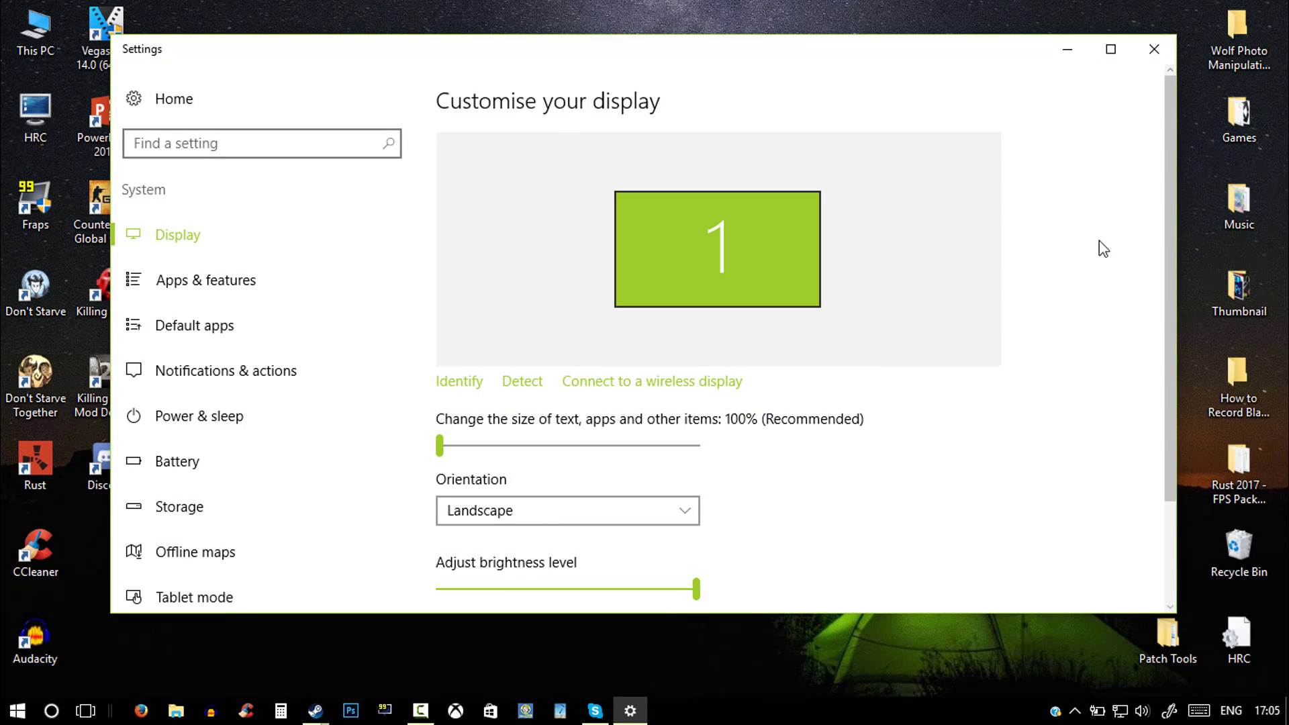
pyautogui.scroll(-3)
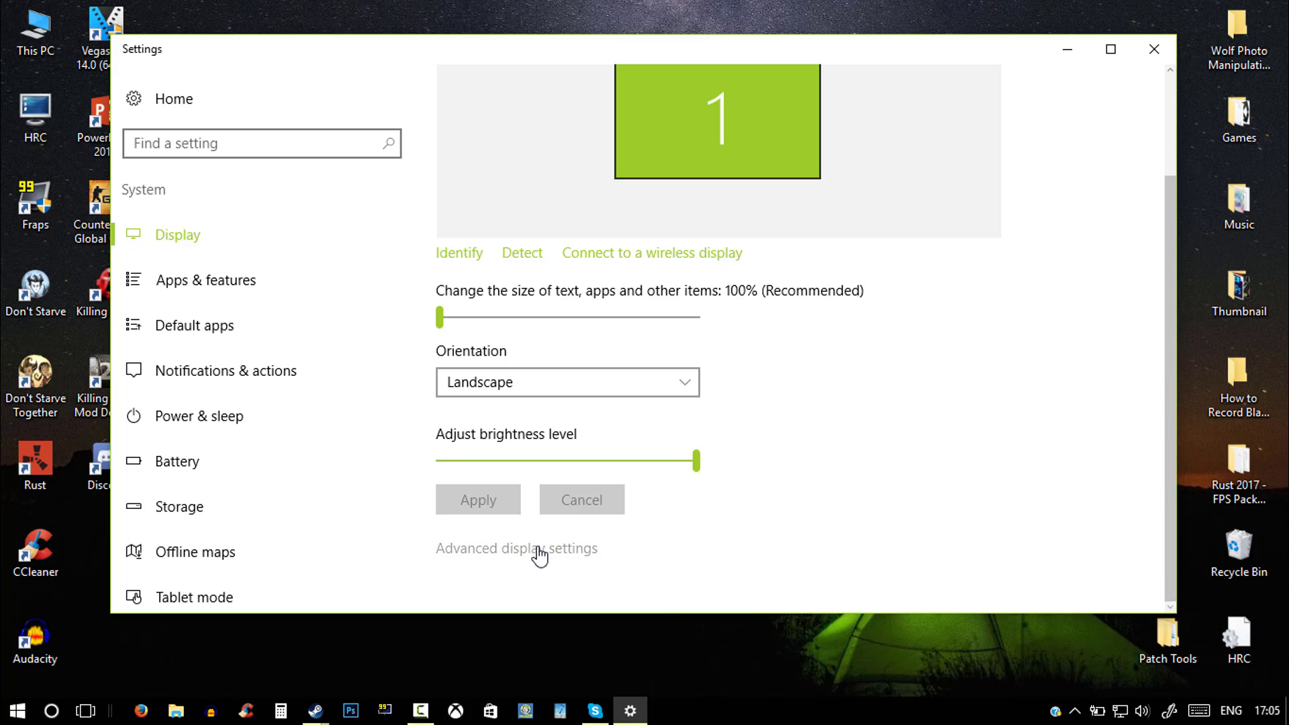
pyautogui.click(516, 548)
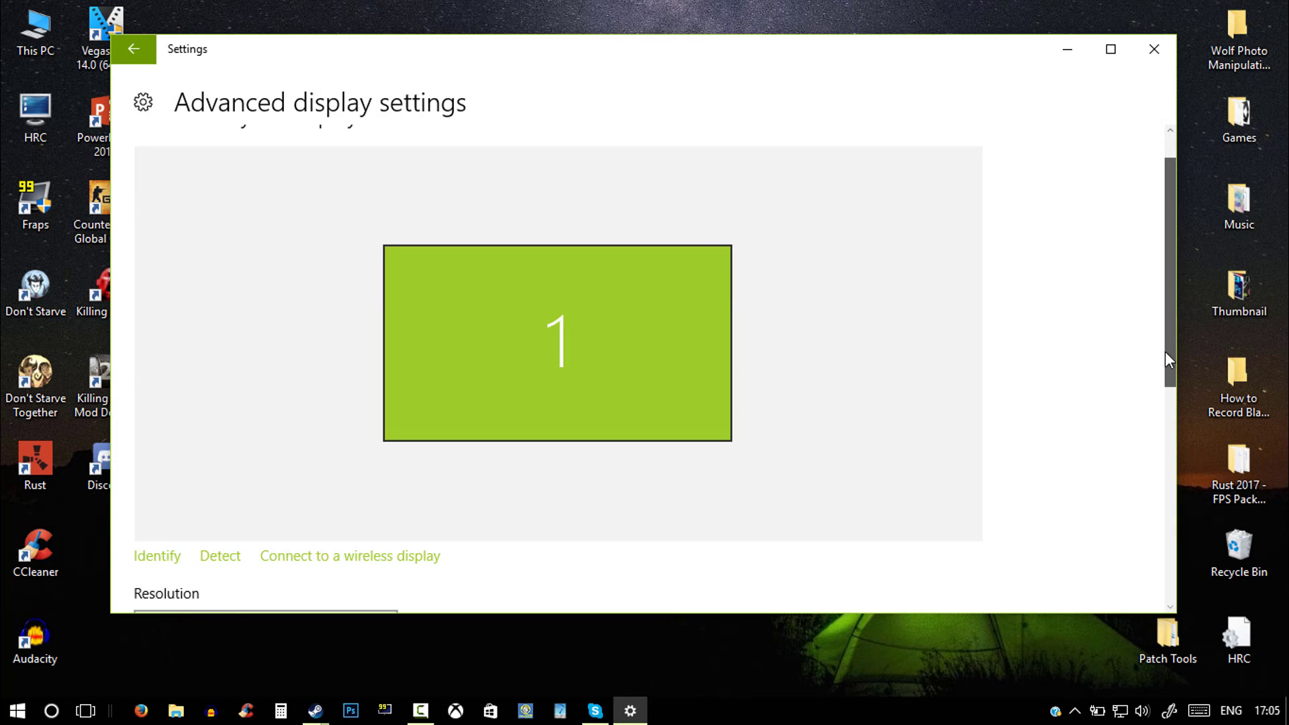
pyautogui.scroll(-3)
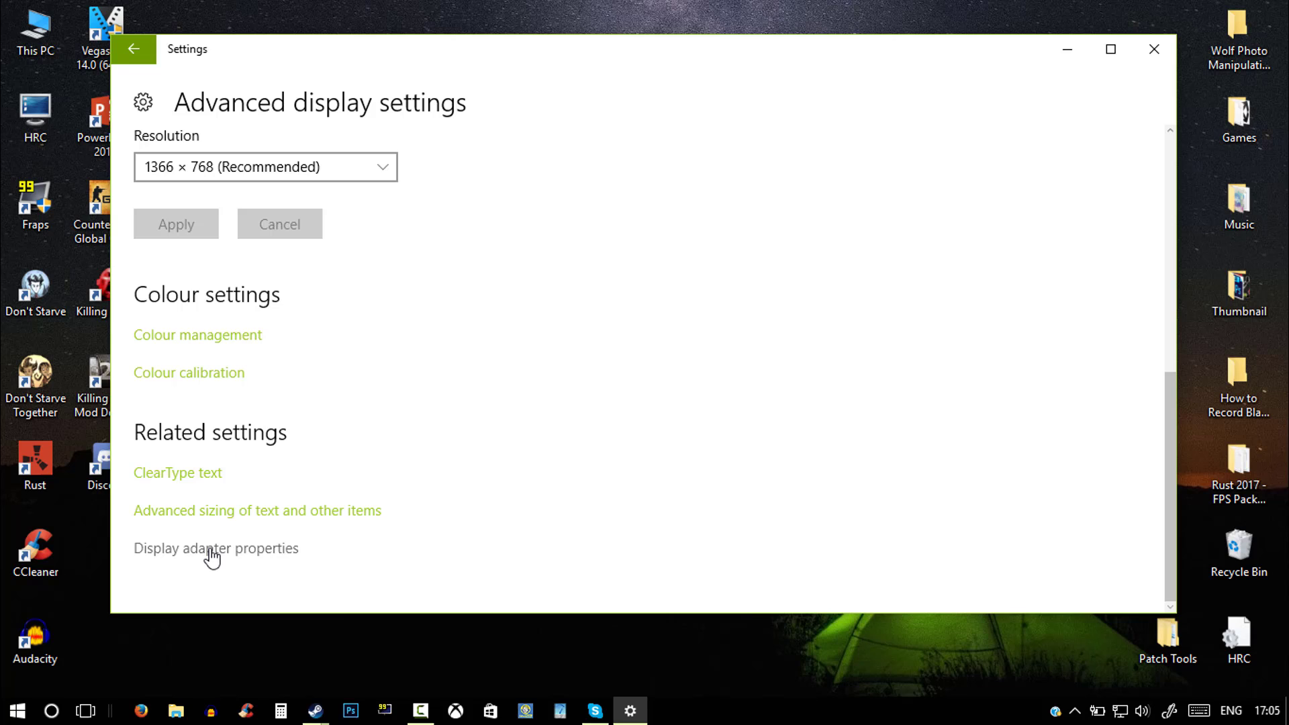
pyautogui.click(216, 548)
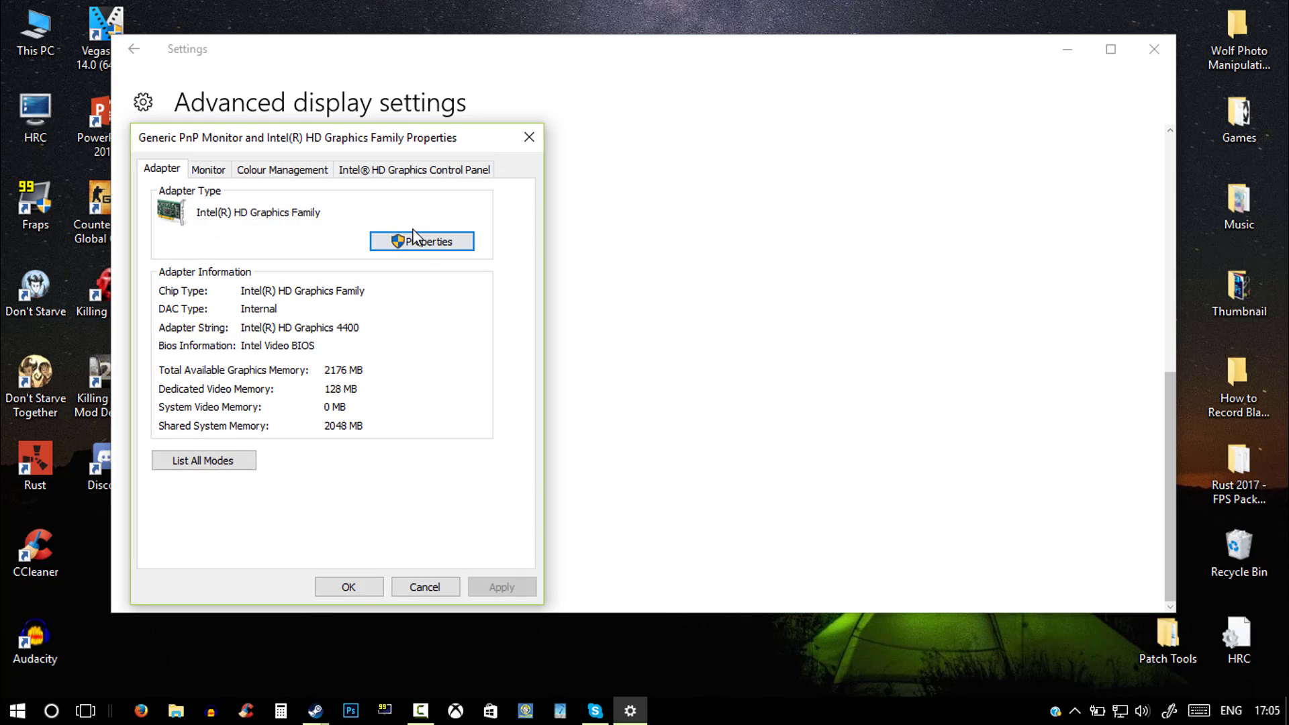
pyautogui.moveTo(217, 229)
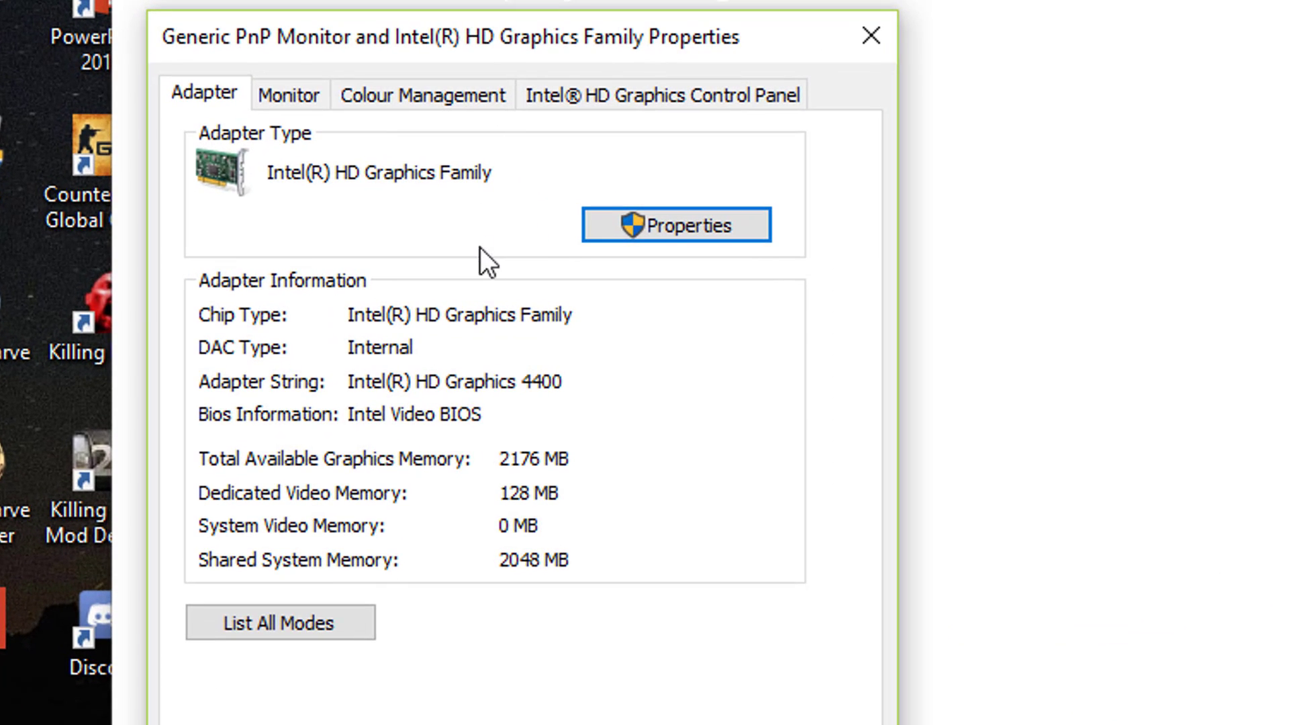
pyautogui.moveTo(551, 411)
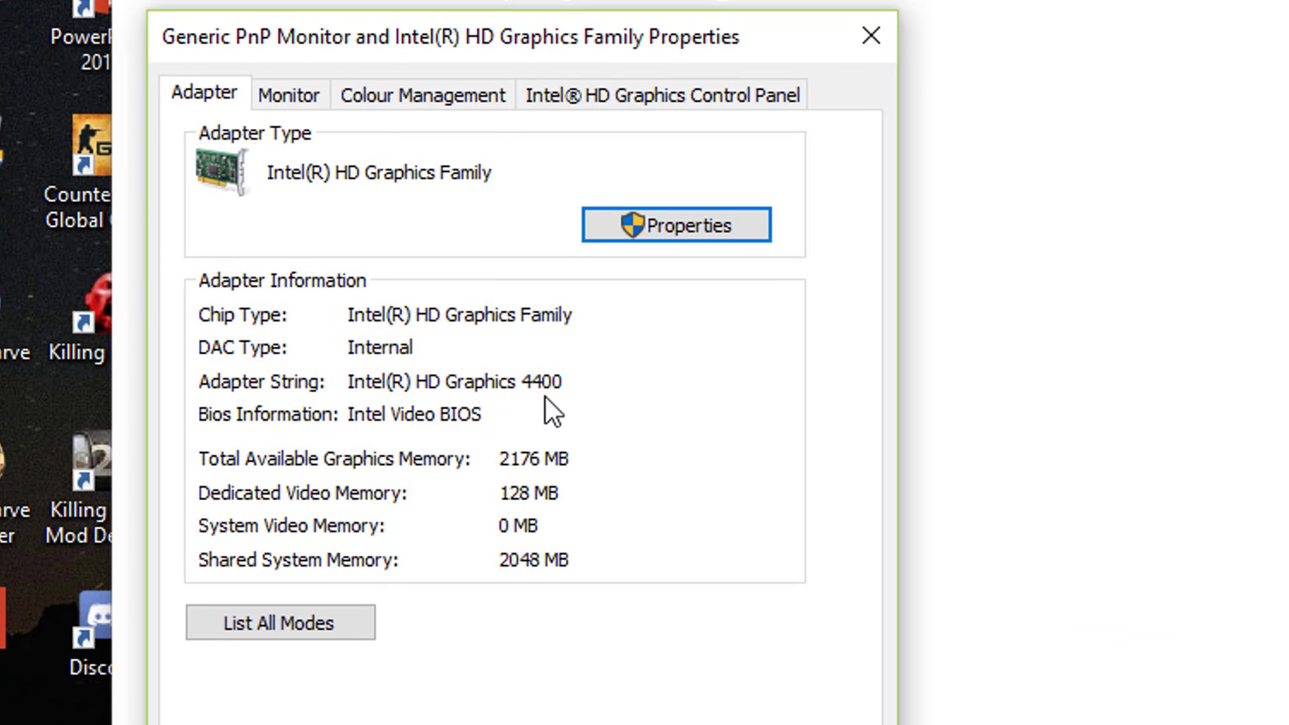
pyautogui.moveTo(539, 428)
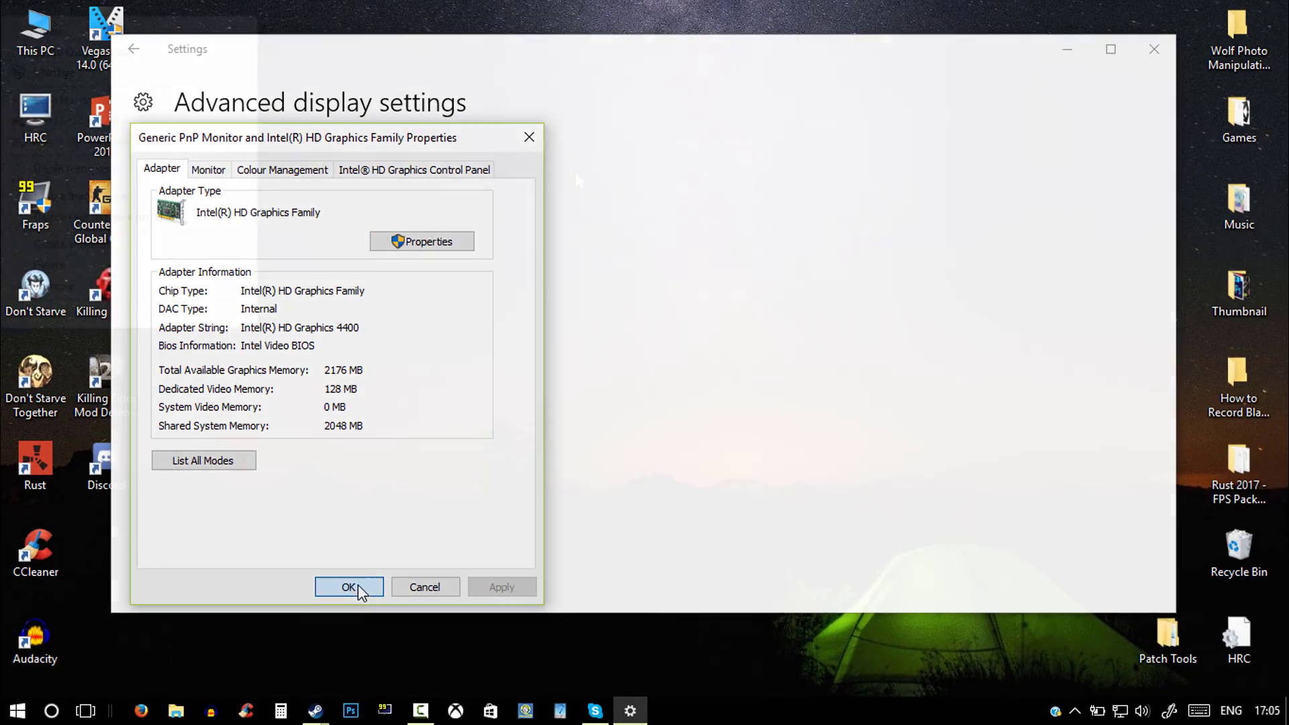
# Step: Dismiss the adapter dialog and view This PC's System Properties (Core i3-4030U, 8 GB RAM)
pyautogui.click(350, 587)
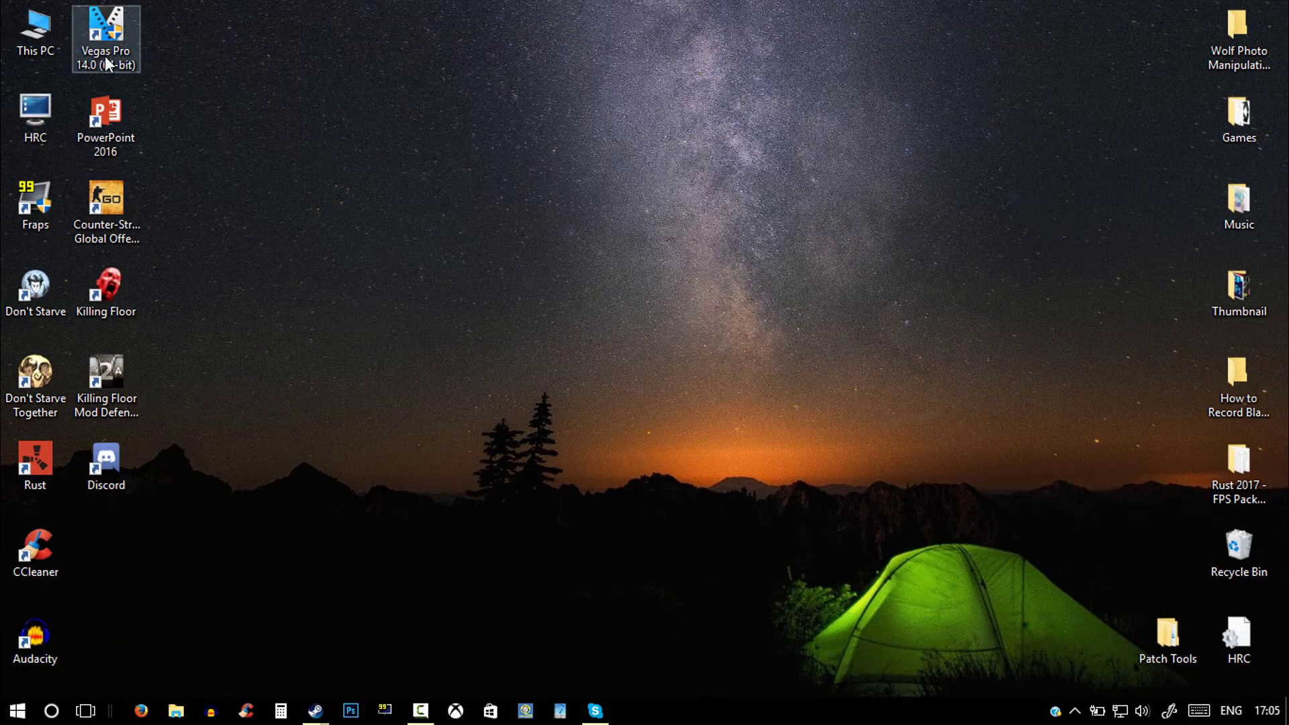
pyautogui.rightClick(35, 24)
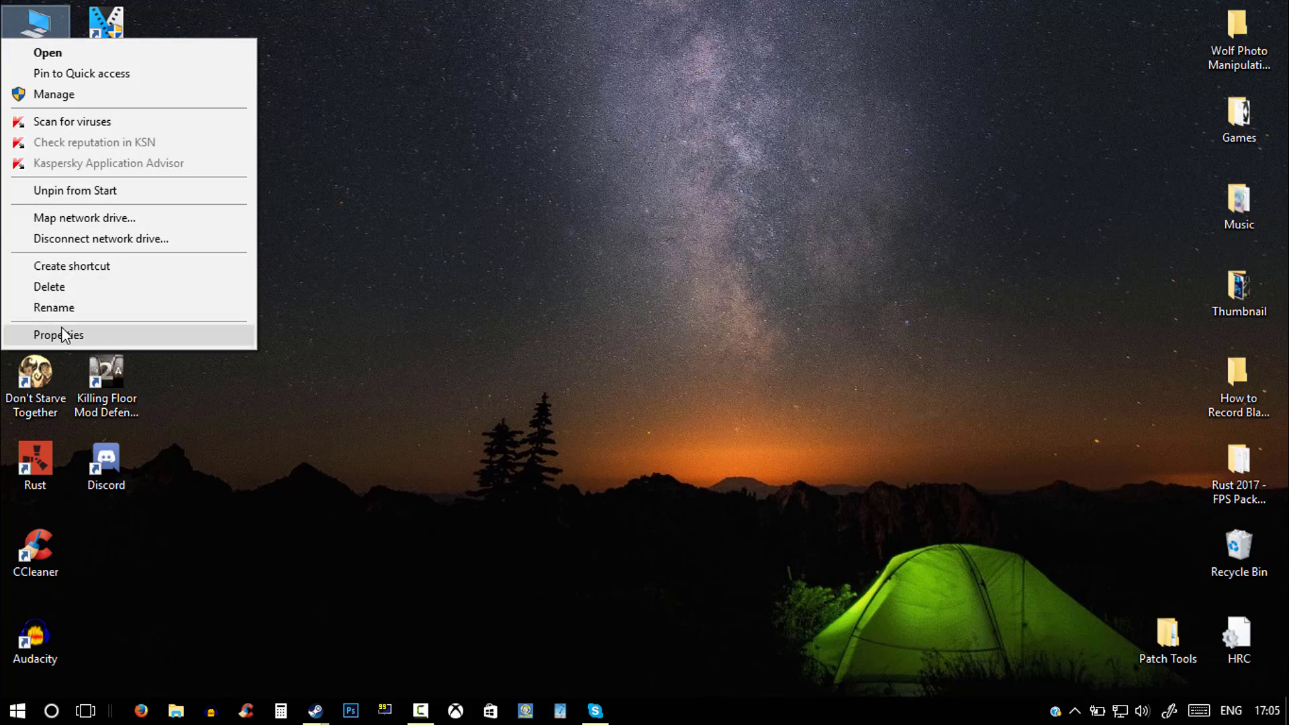
pyautogui.click(58, 334)
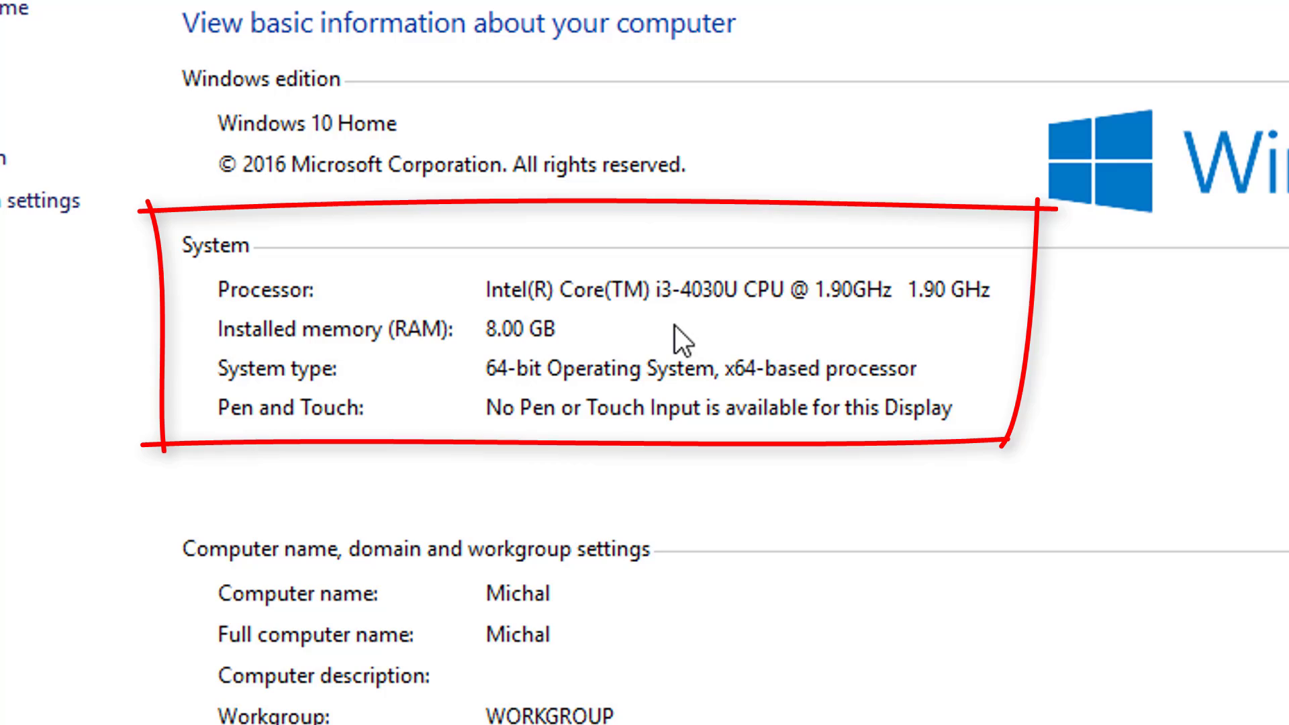
pyautogui.moveTo(726, 328)
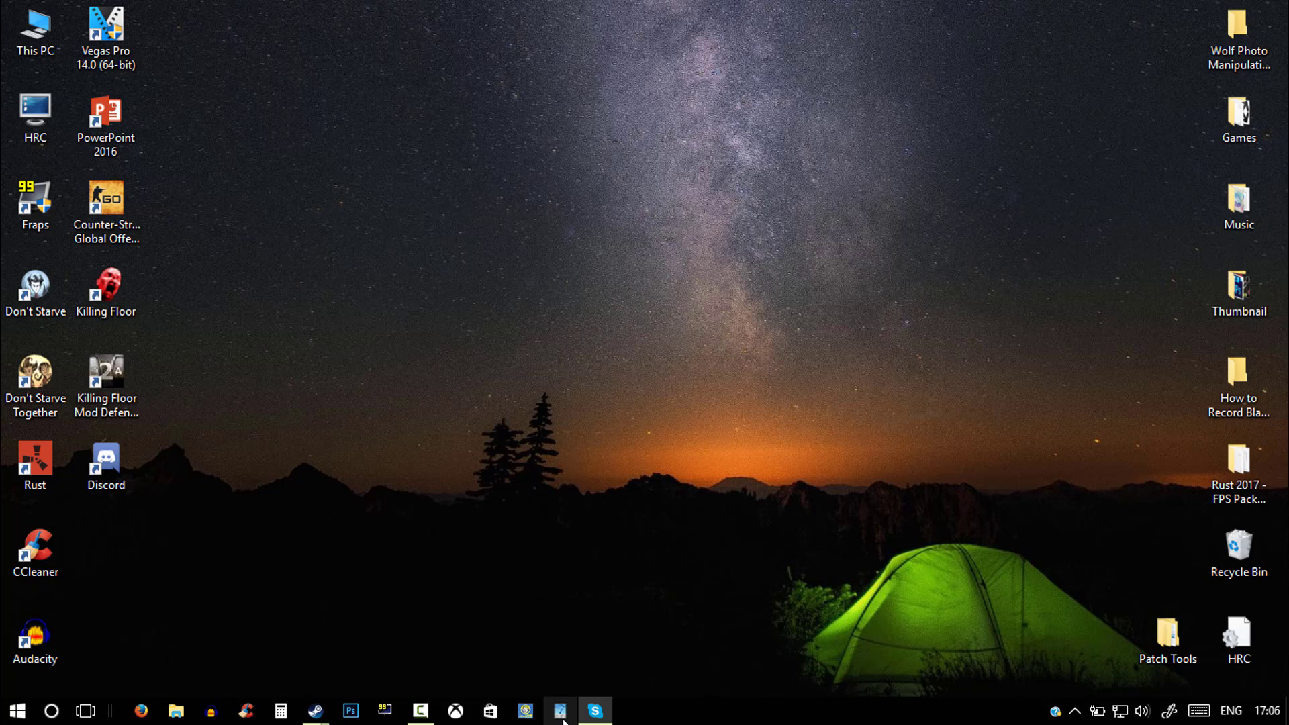
pyautogui.moveTo(560, 711)
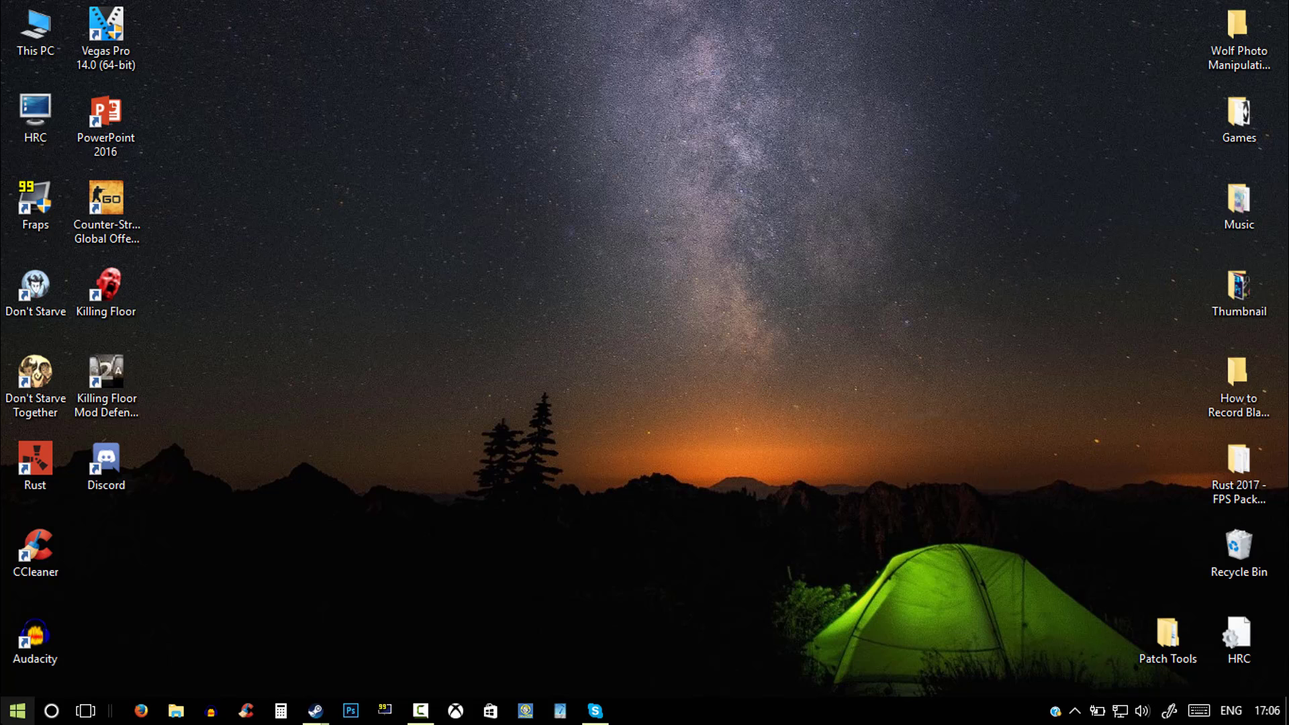
# Step: Search 'intel' in the Start menu and launch Intel Extreme Tuning Utility
pyautogui.click(16, 709)
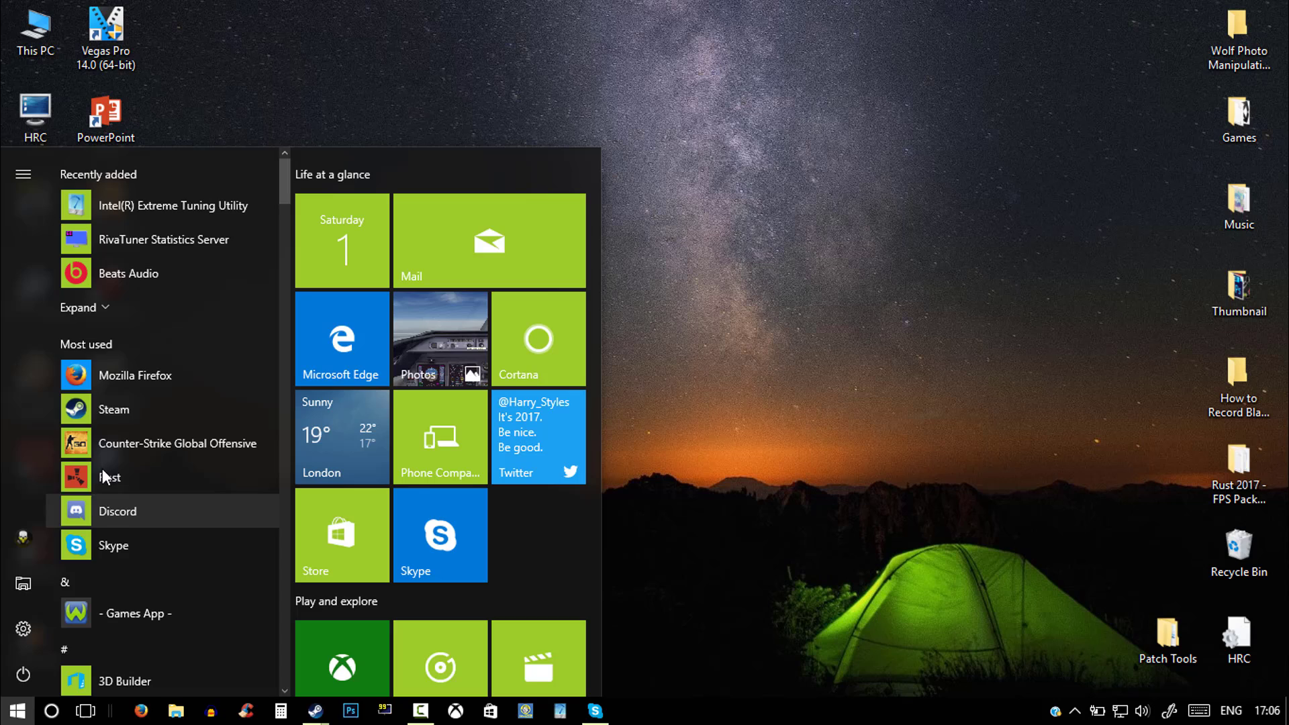
pyautogui.moveTo(174, 206)
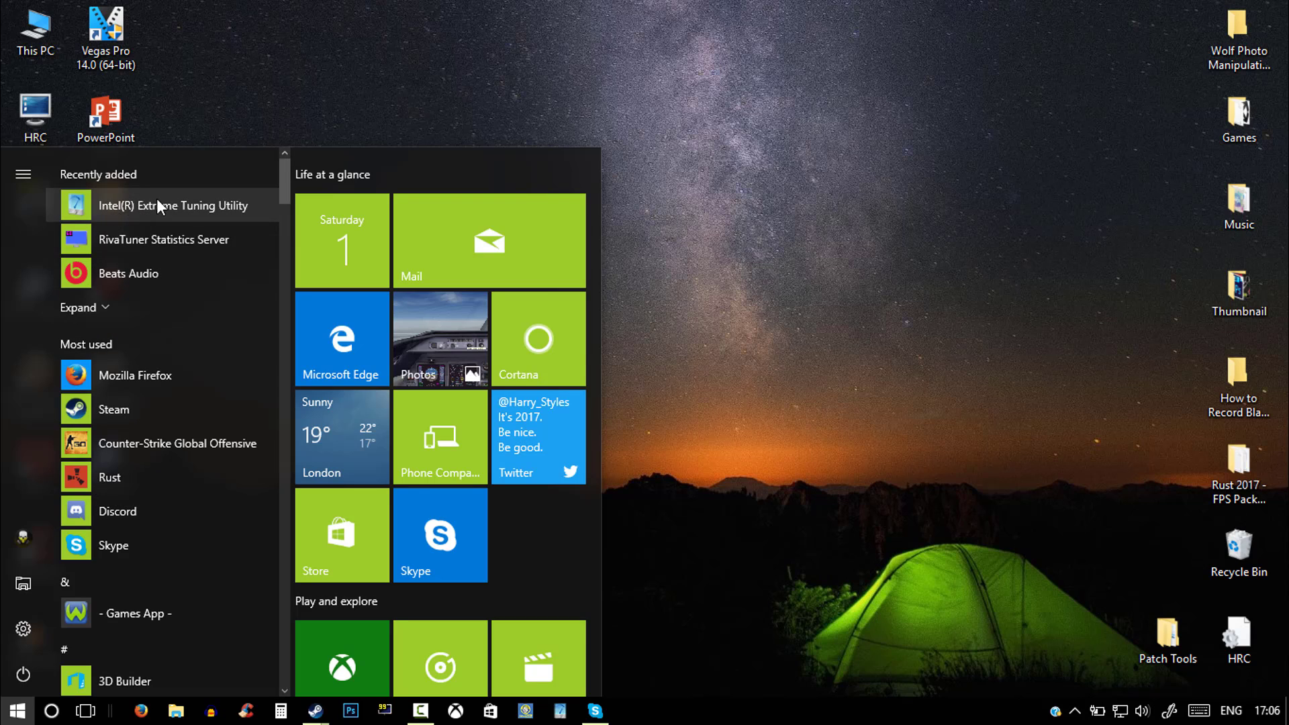
pyautogui.moveTo(123, 218)
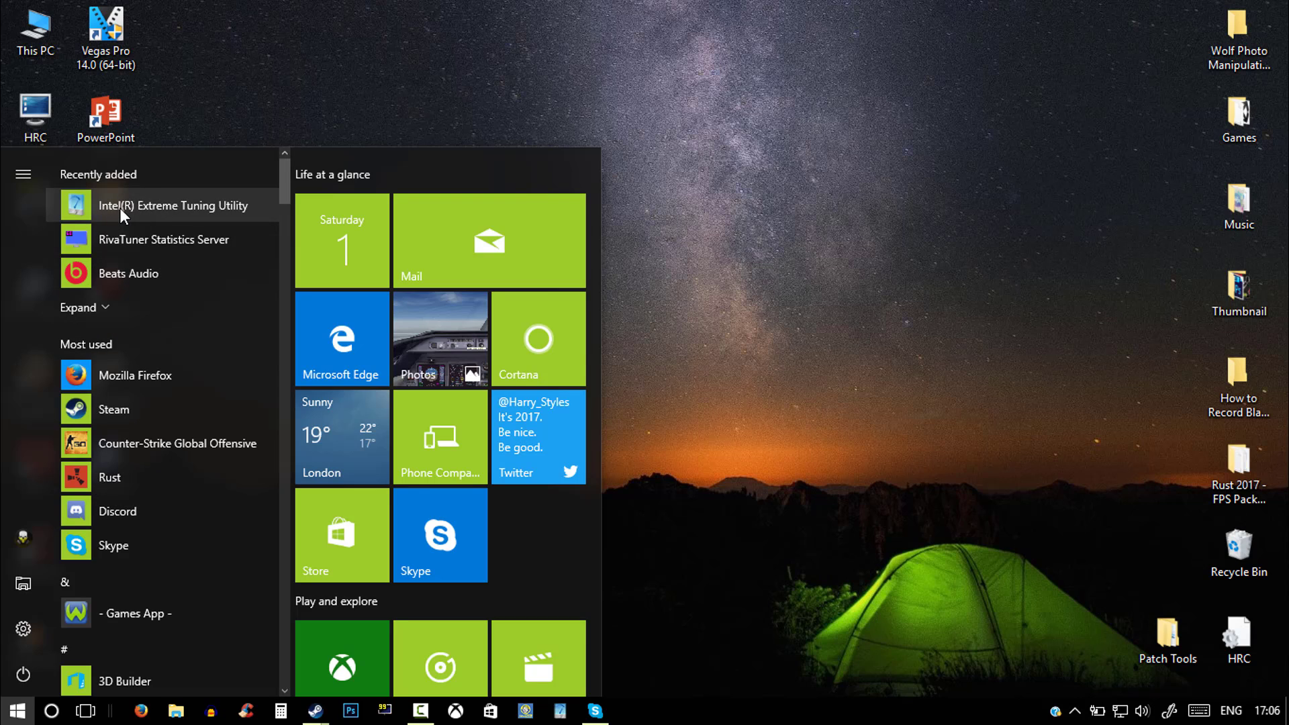
pyautogui.write('intel')
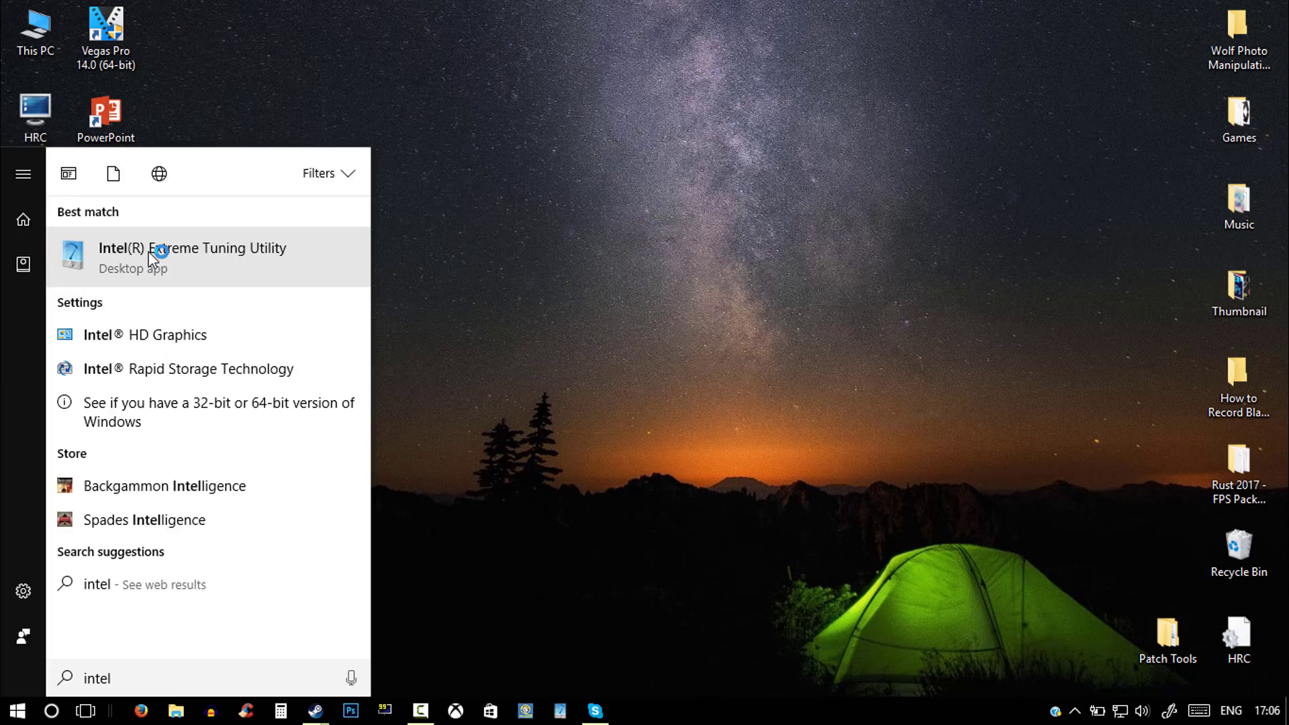
pyautogui.click(192, 257)
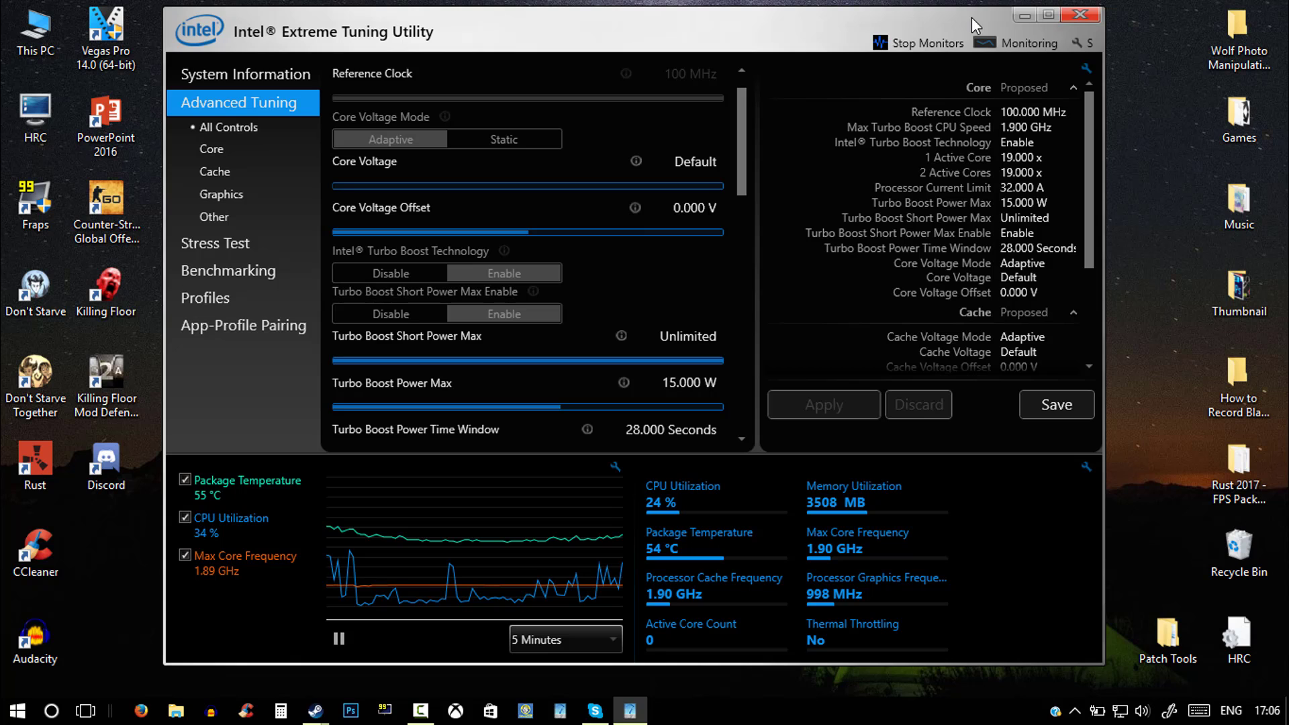
pyautogui.scroll(-3)
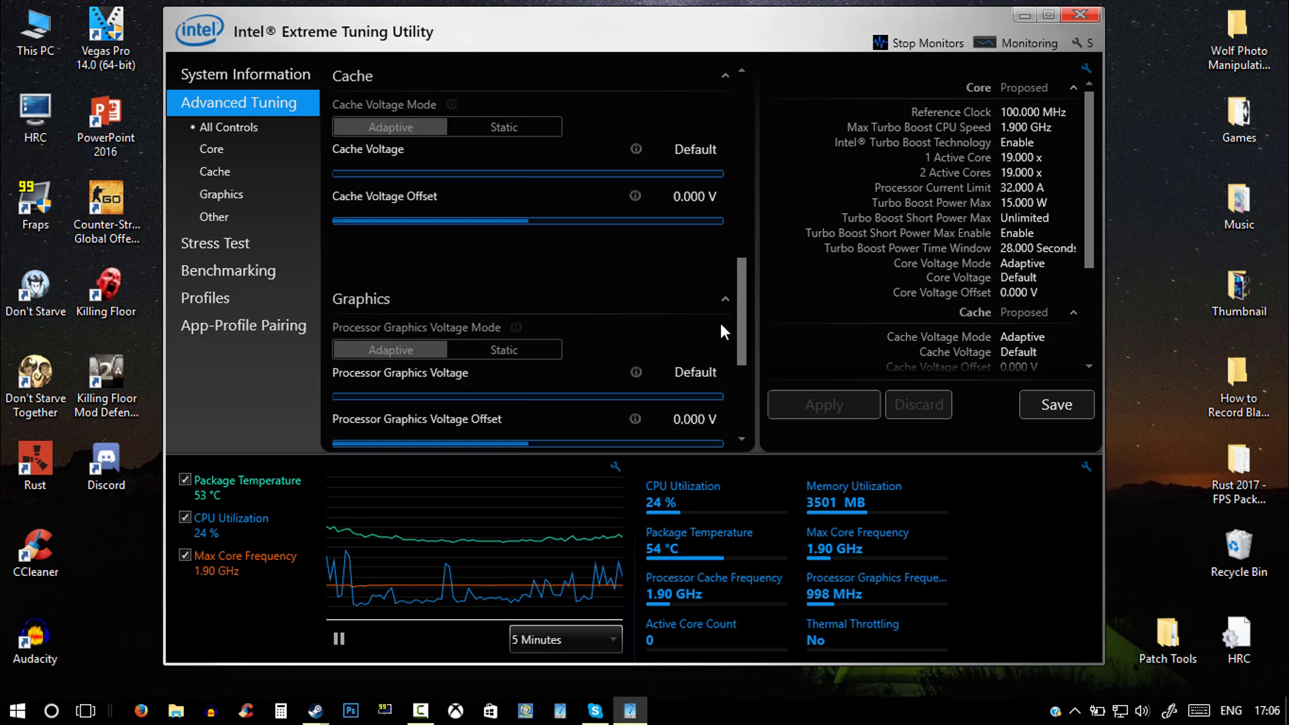
pyautogui.scroll(-3)
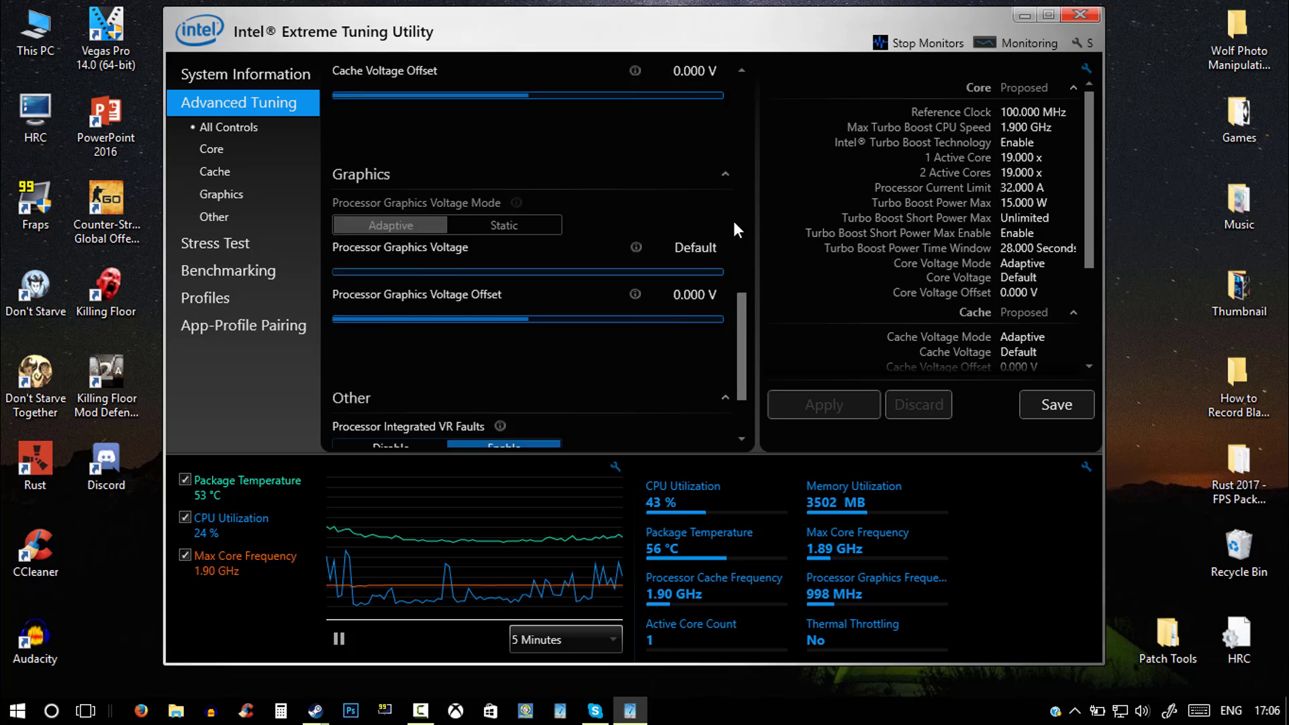
pyautogui.scroll(3)
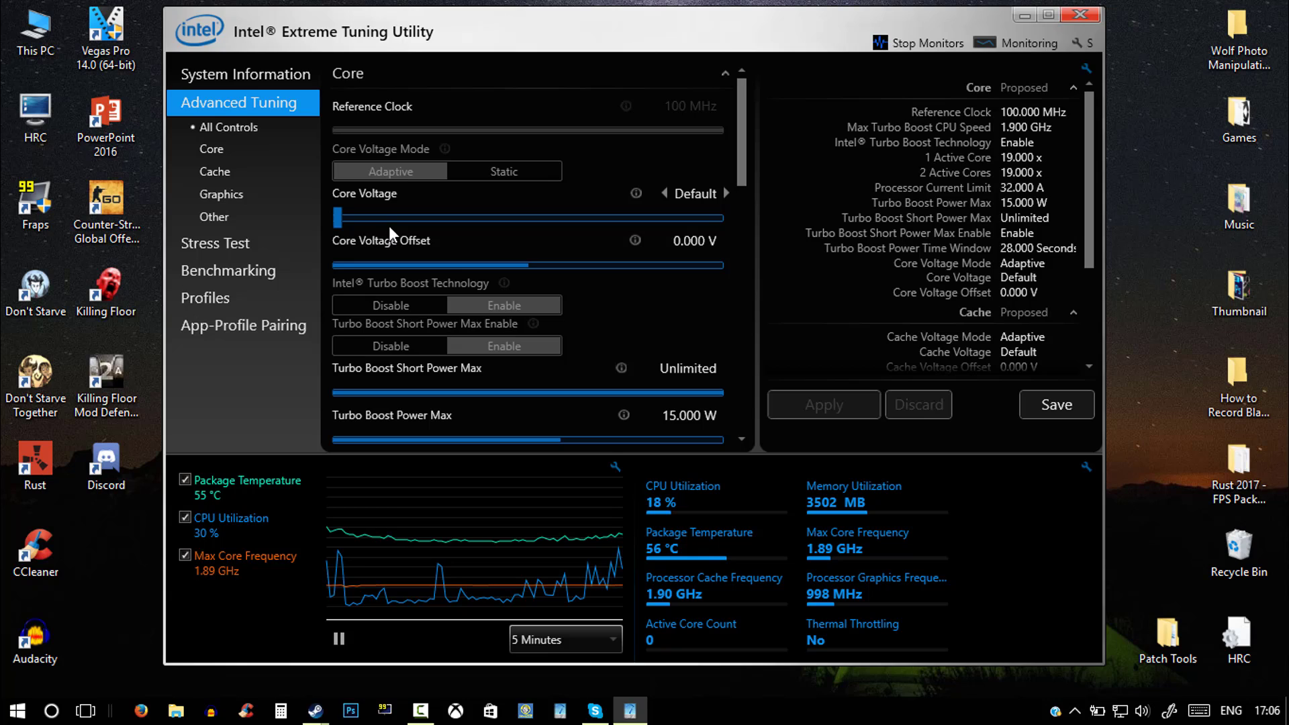
pyautogui.moveTo(848, 353)
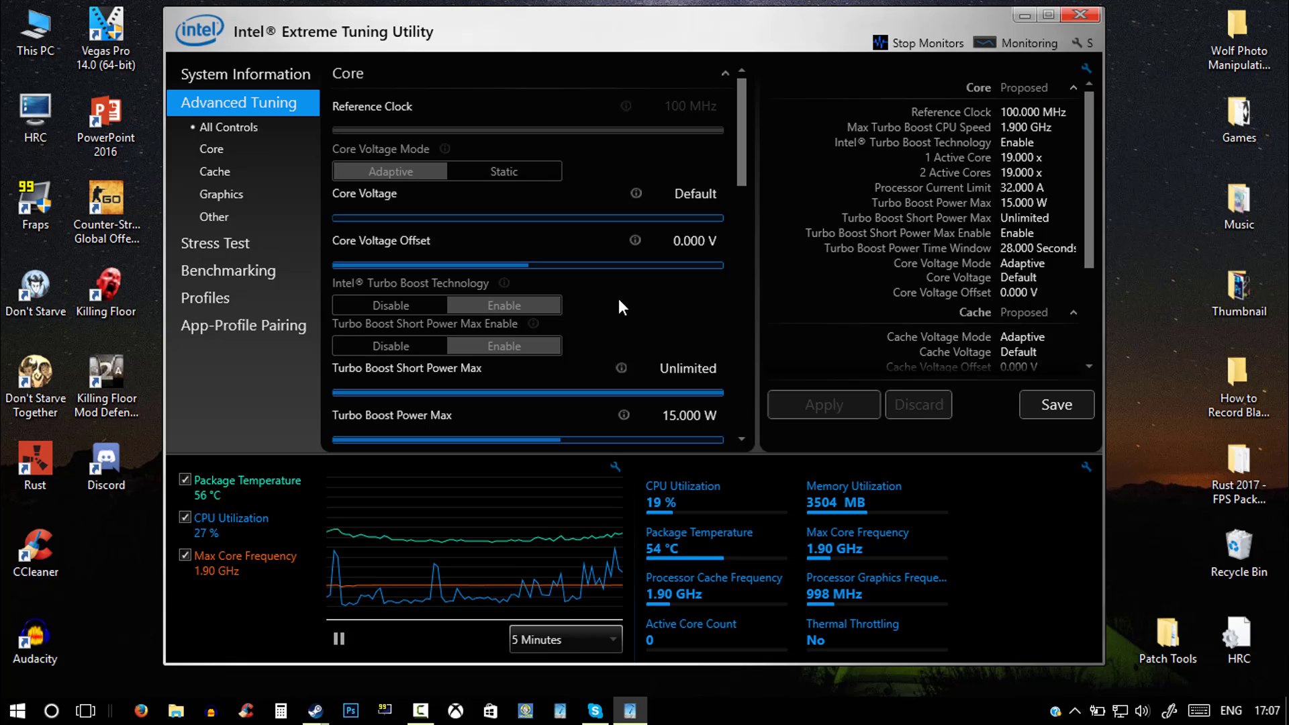
# Step: Apply a raised 1023.88 A Processor Current Limit in Advanced Tuning, which reverts to 32 A
pyautogui.click(229, 270)
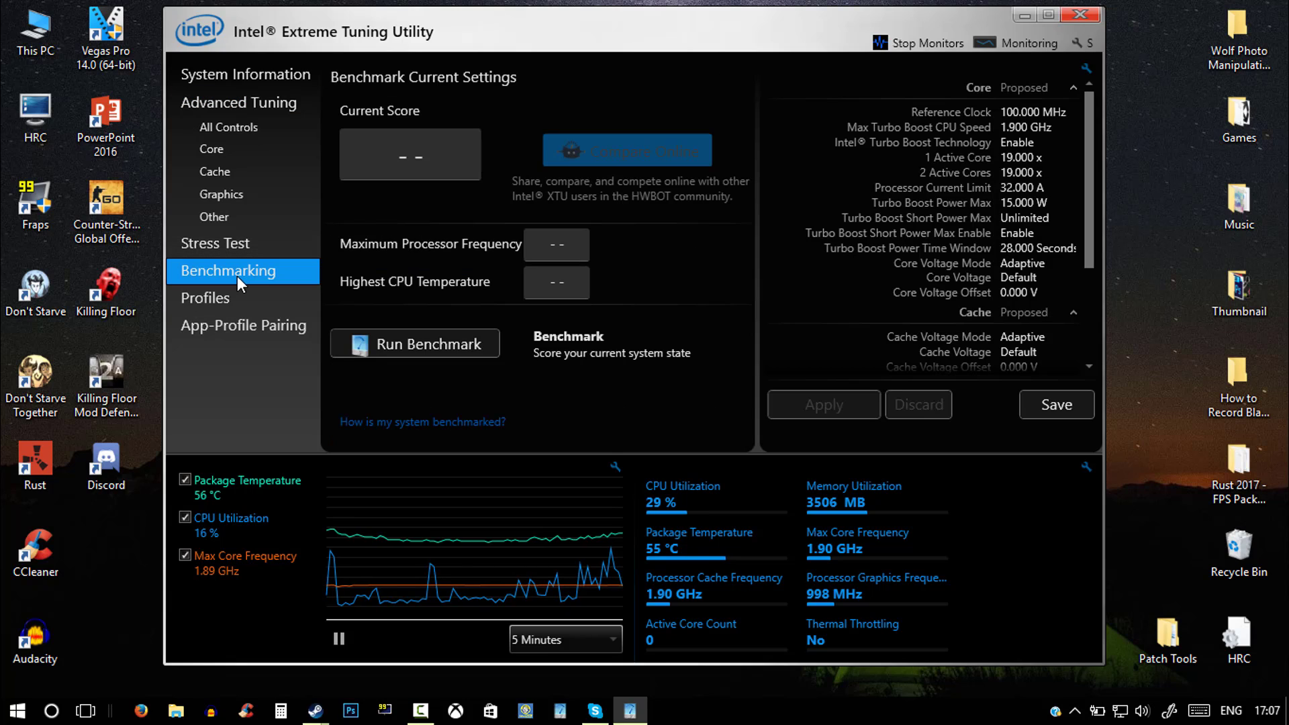
pyautogui.click(239, 102)
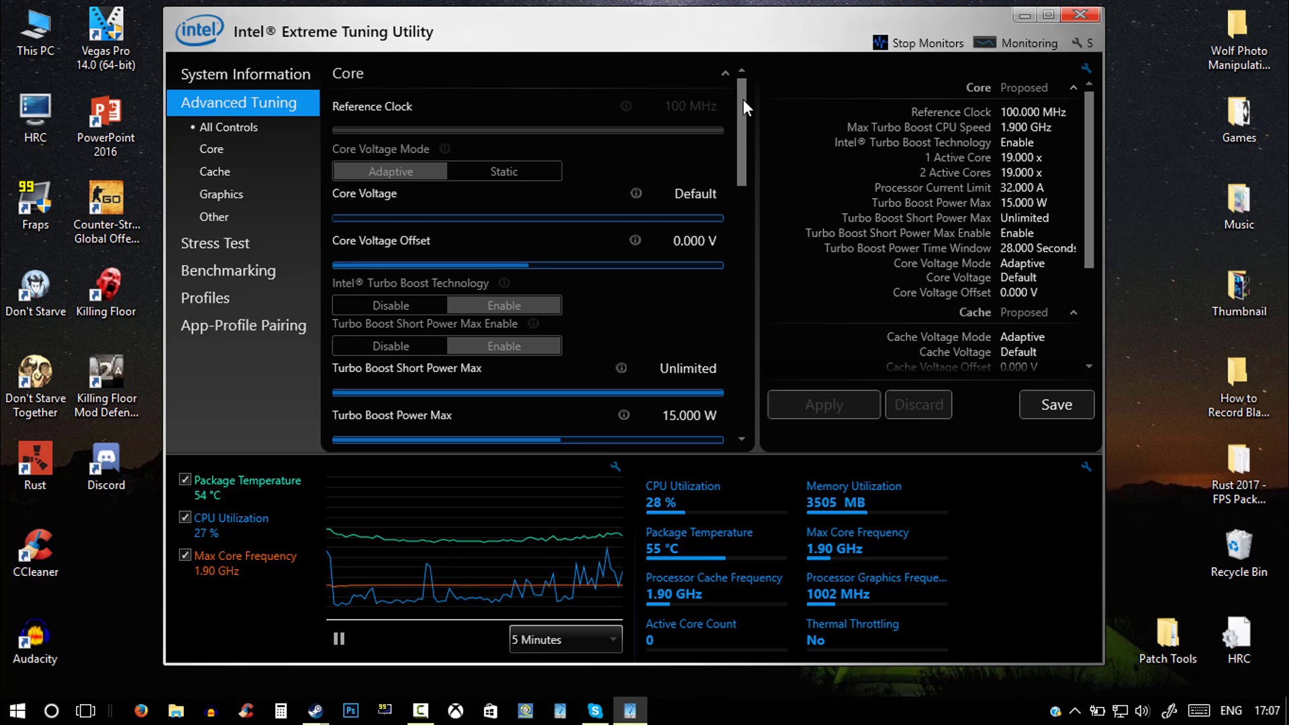
pyautogui.scroll(-3)
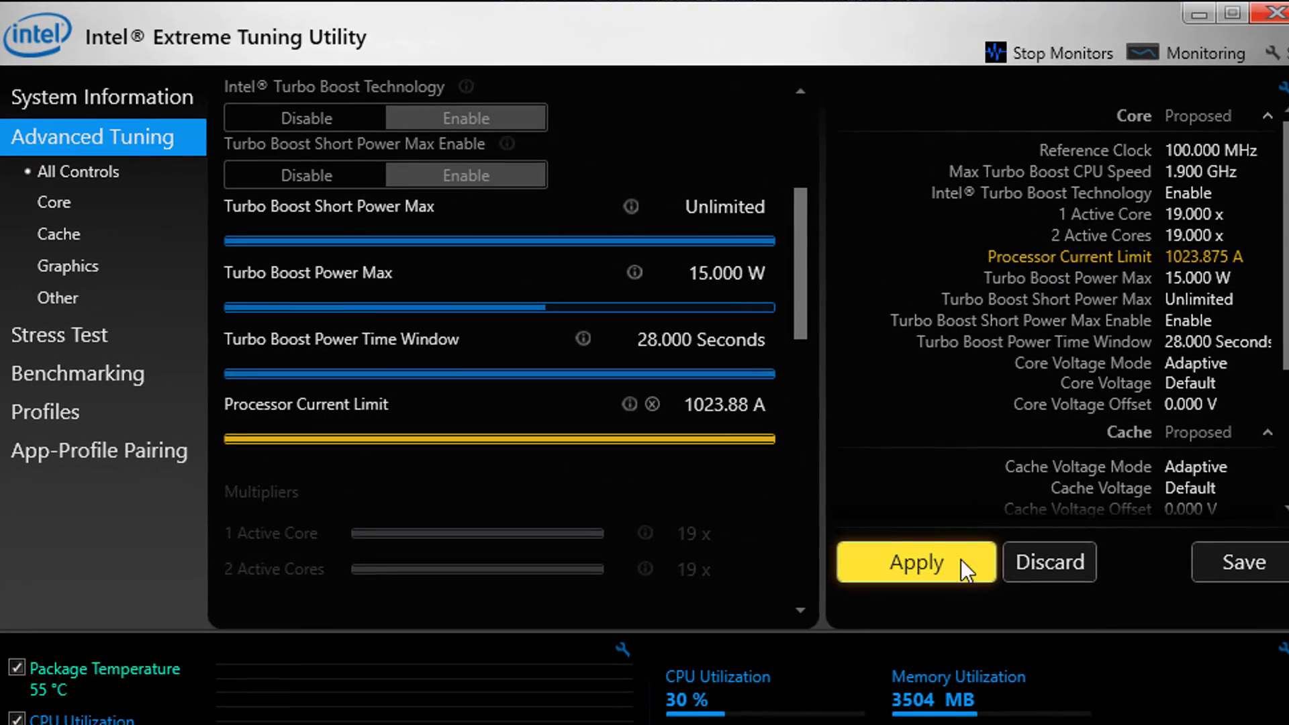
pyautogui.click(915, 563)
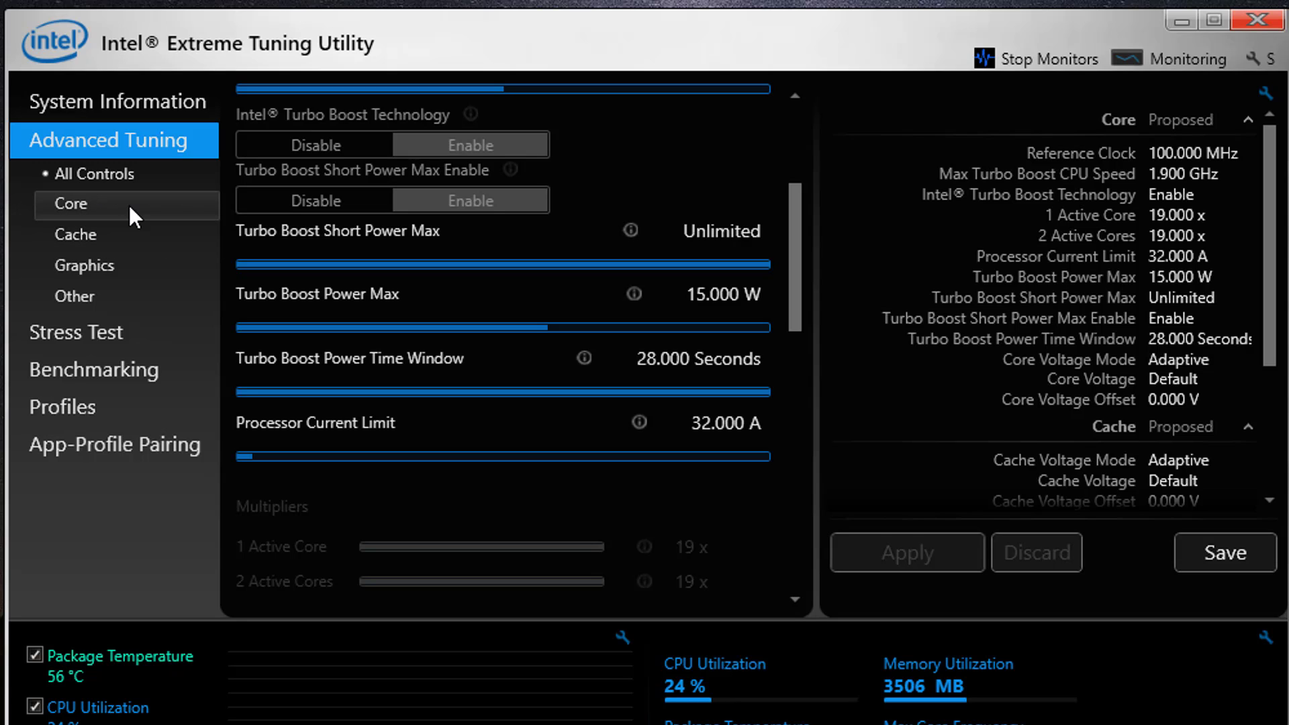
pyautogui.moveTo(112, 376)
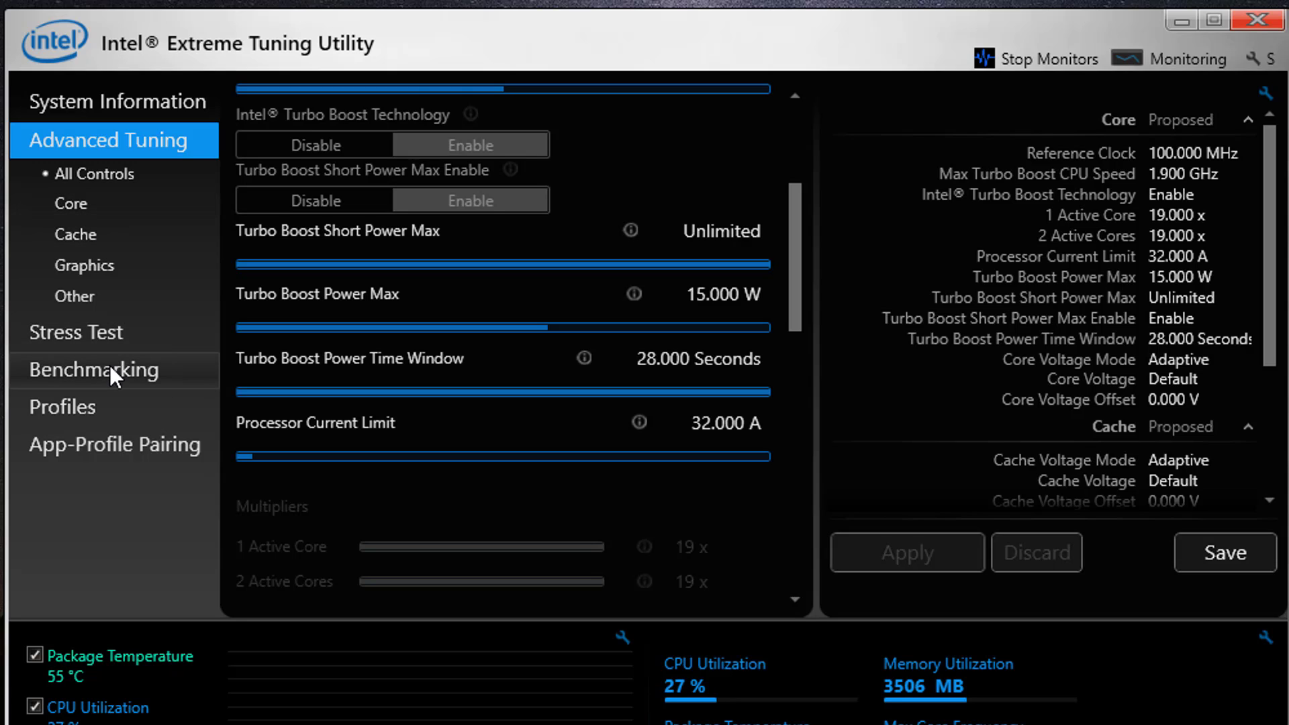
# Step: Run a benchmark of the current settings from the Benchmarking page
pyautogui.click(94, 371)
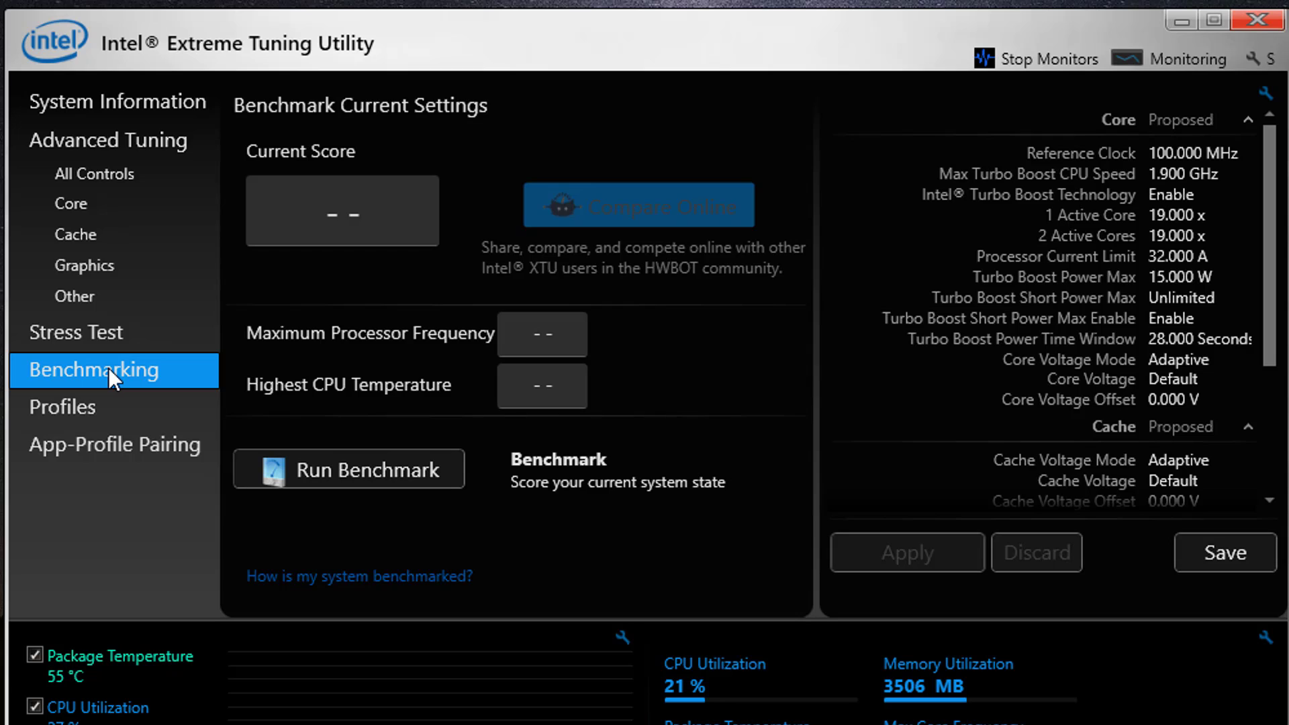
pyautogui.moveTo(639, 403)
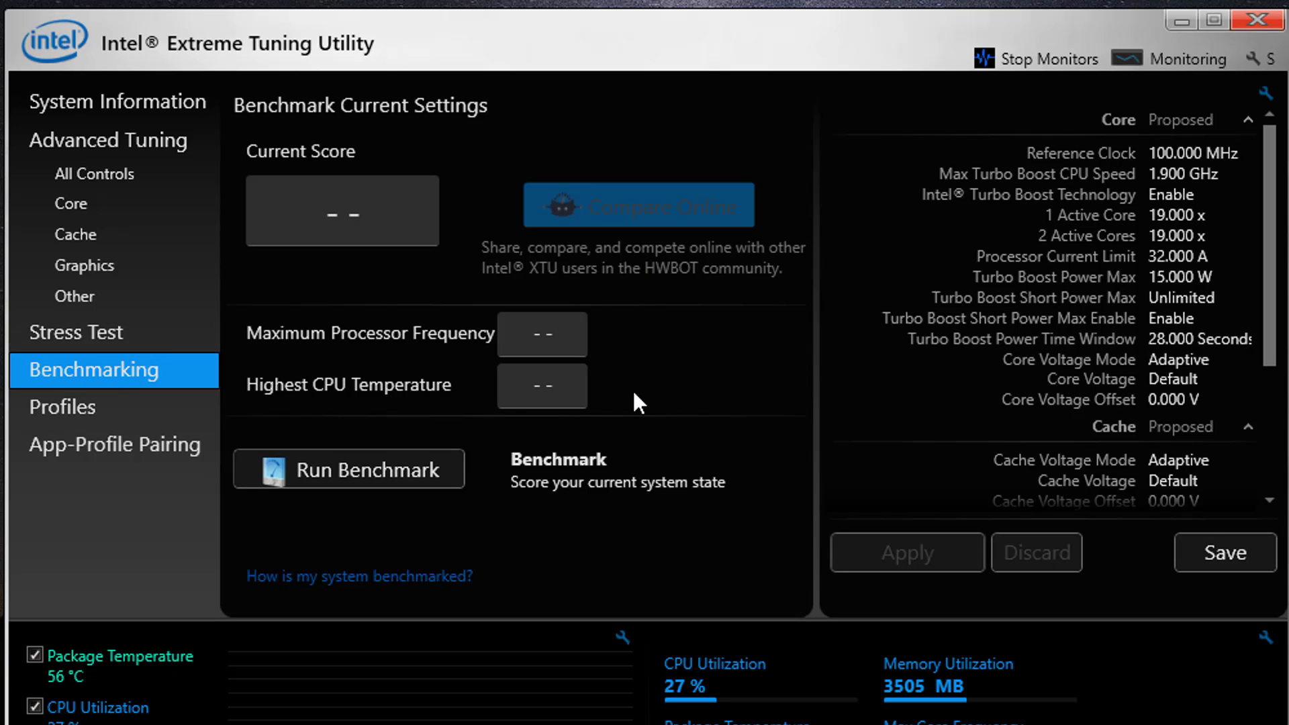
pyautogui.moveTo(488, 465)
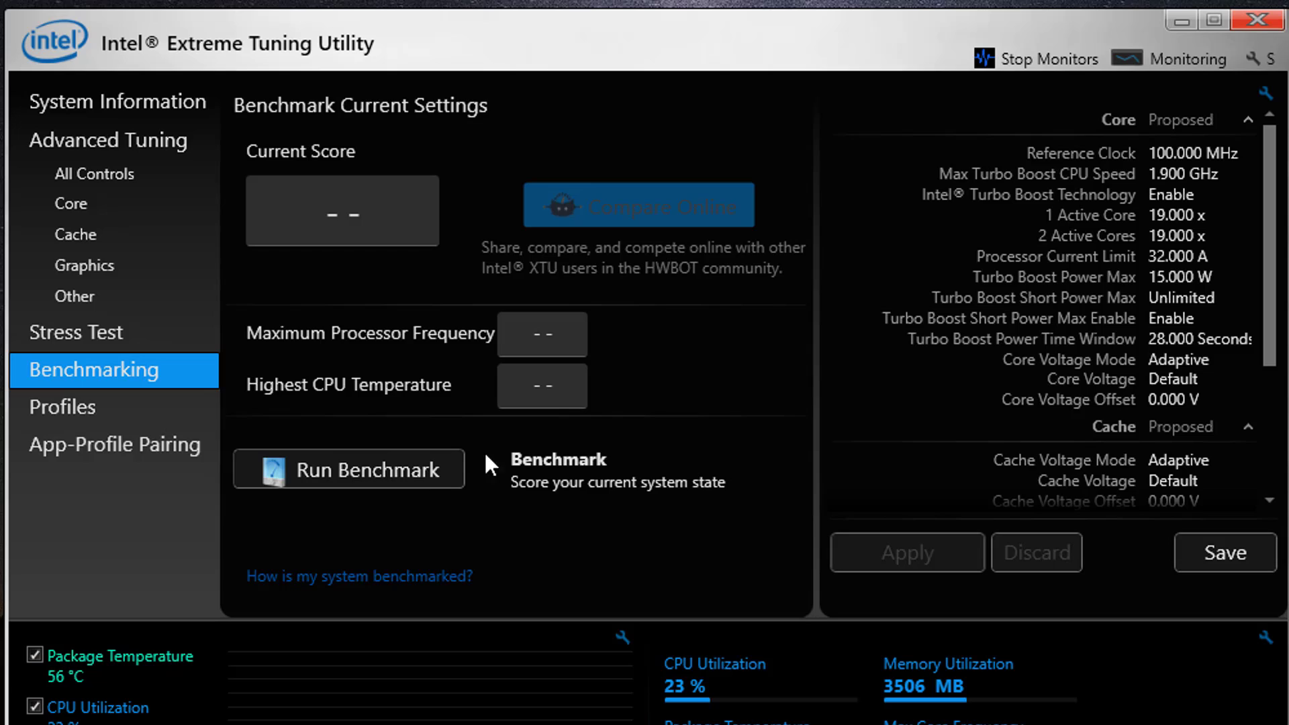
pyautogui.moveTo(618, 505)
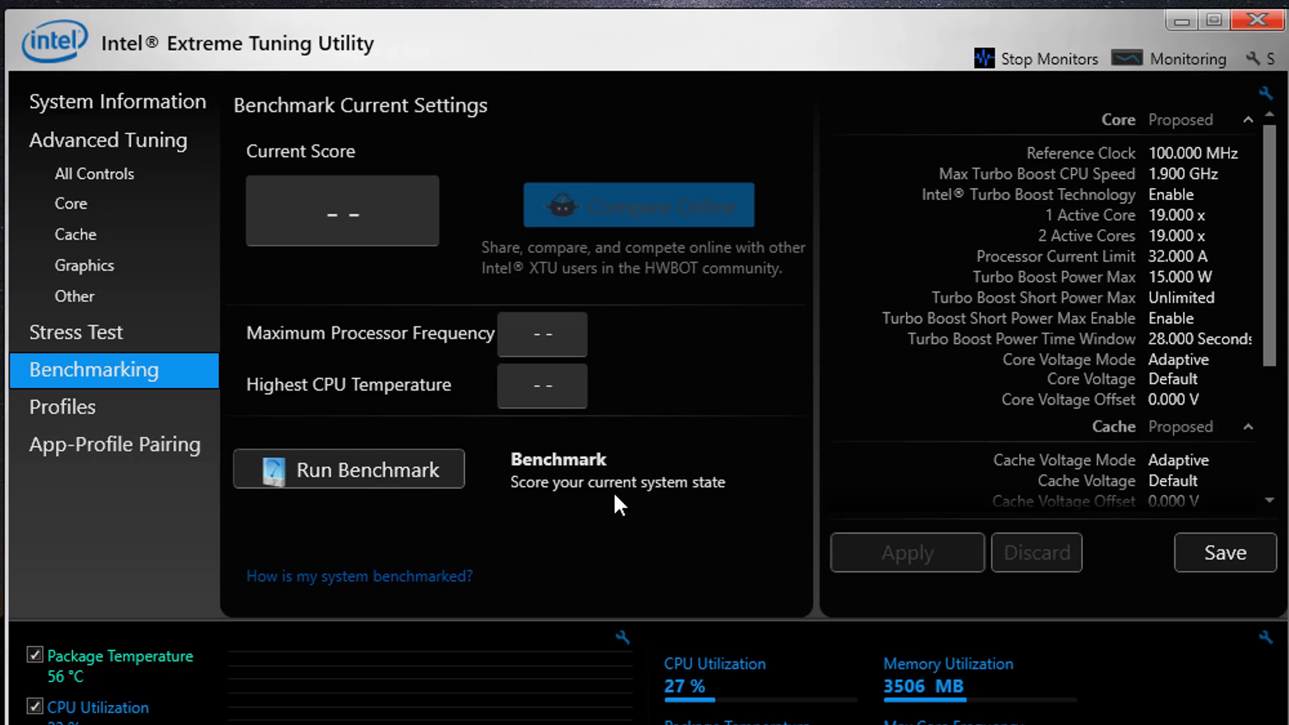
pyautogui.click(347, 470)
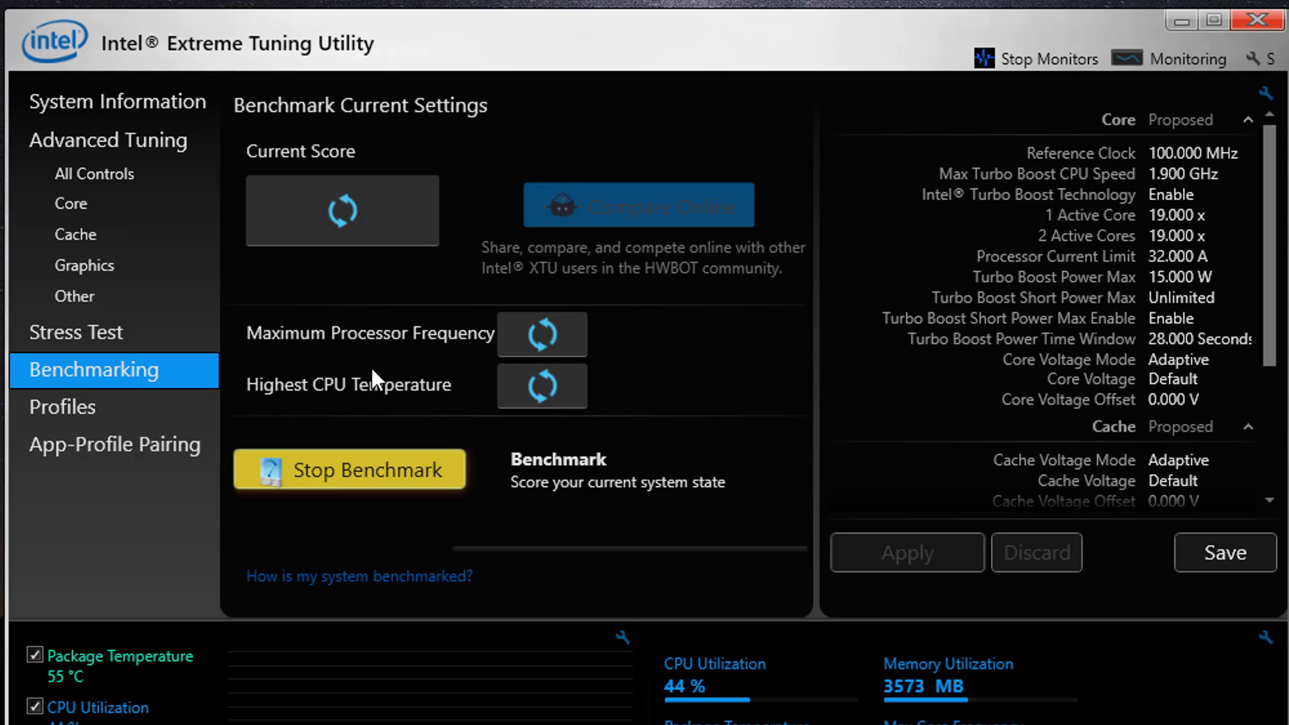
pyautogui.moveTo(456, 435)
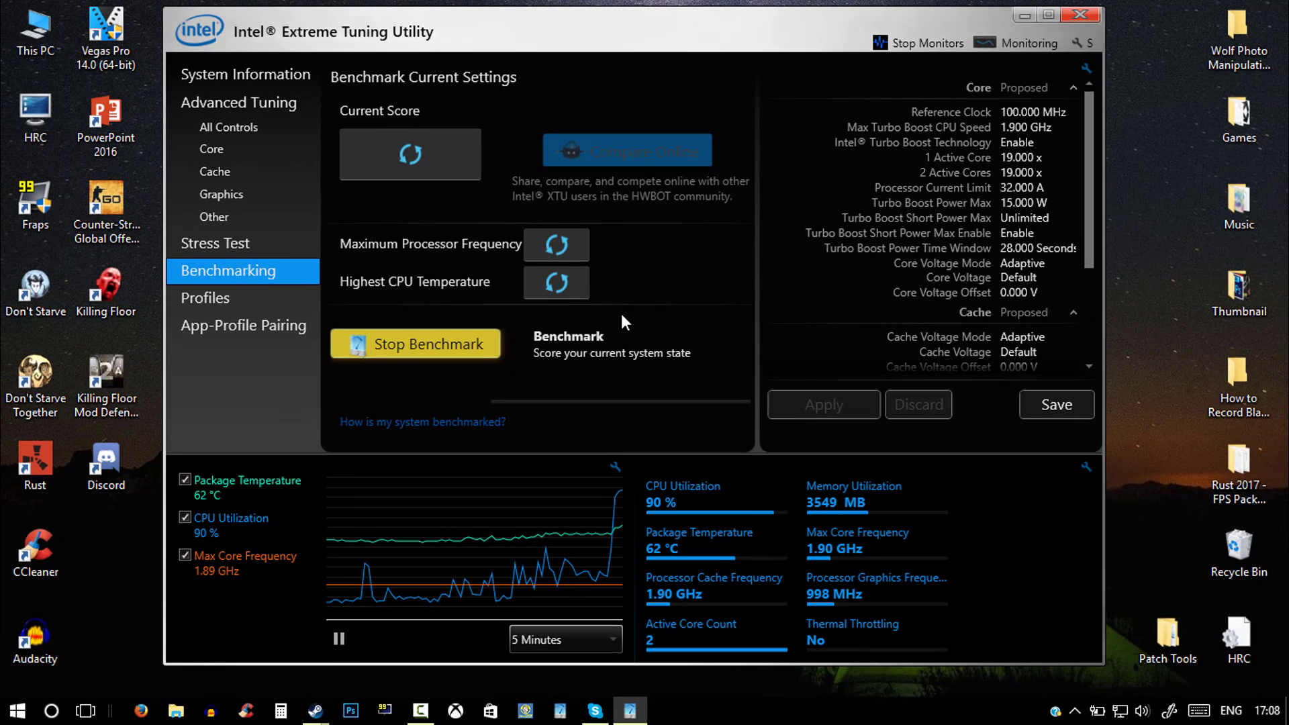
pyautogui.moveTo(709, 256)
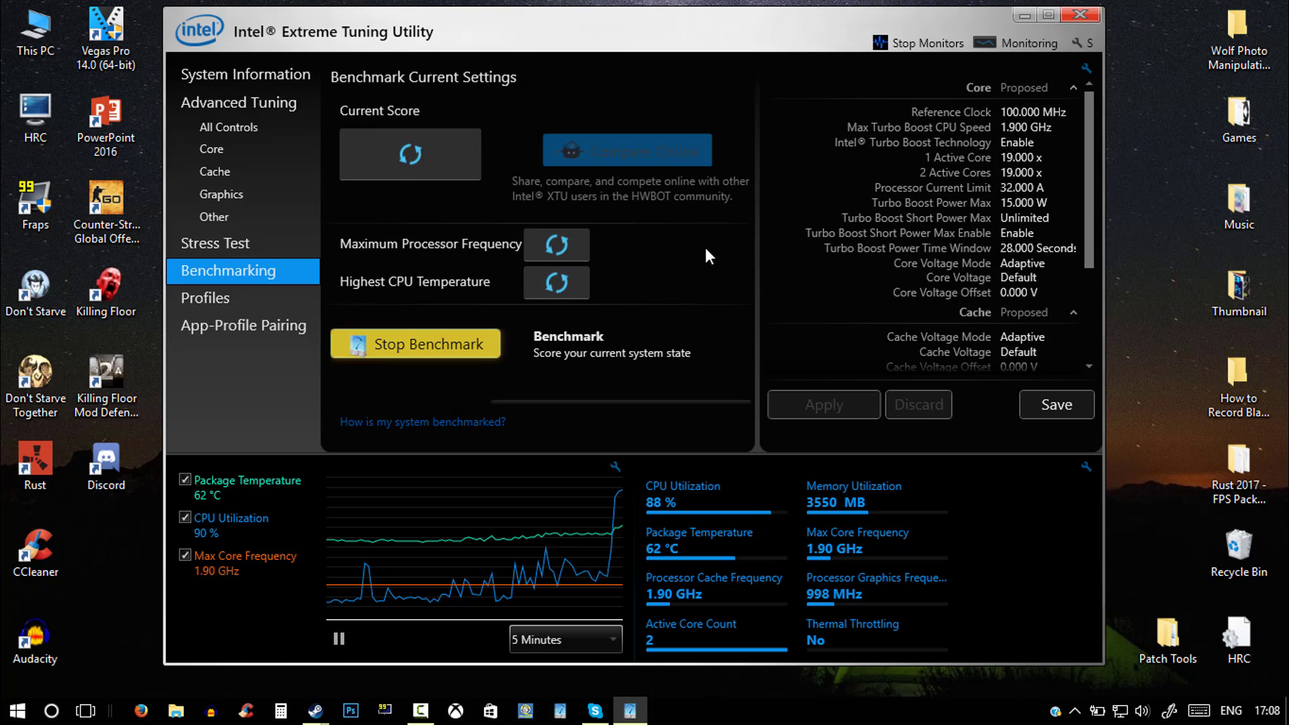
pyautogui.moveTo(418, 334)
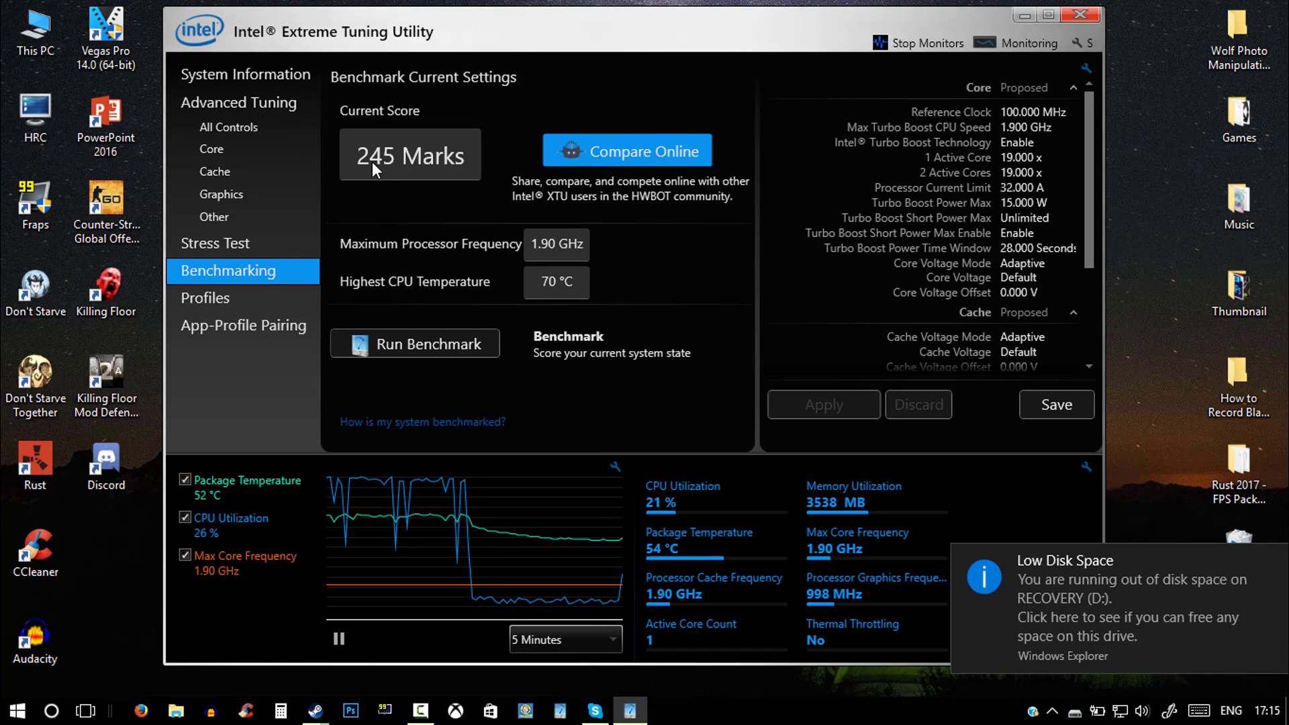
pyautogui.moveTo(485, 230)
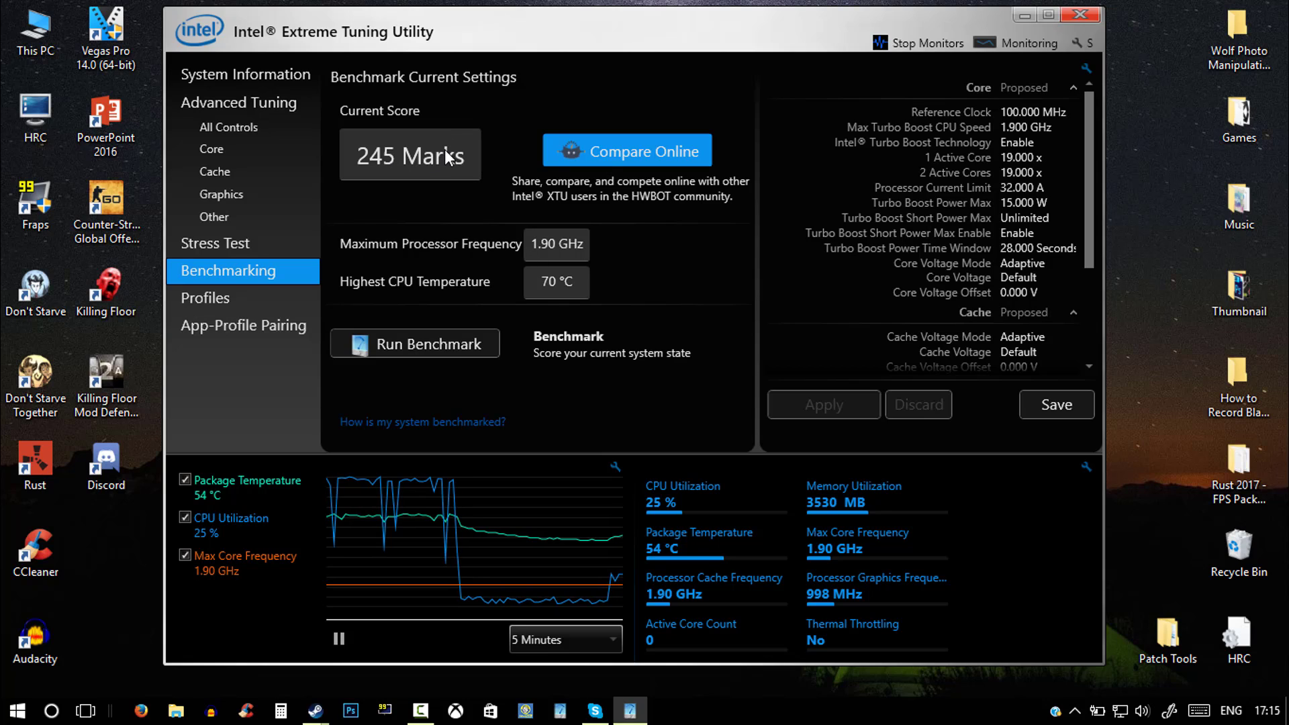
pyautogui.moveTo(280, 154)
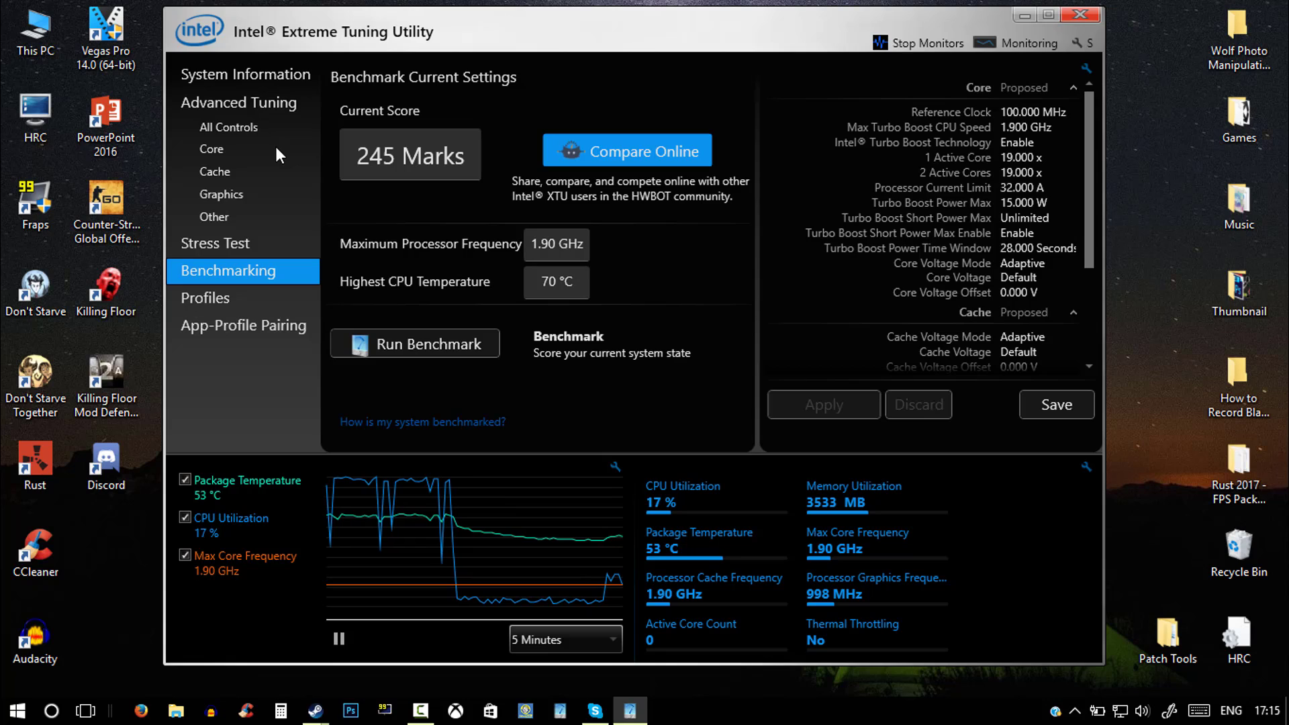
pyautogui.moveTo(349, 113)
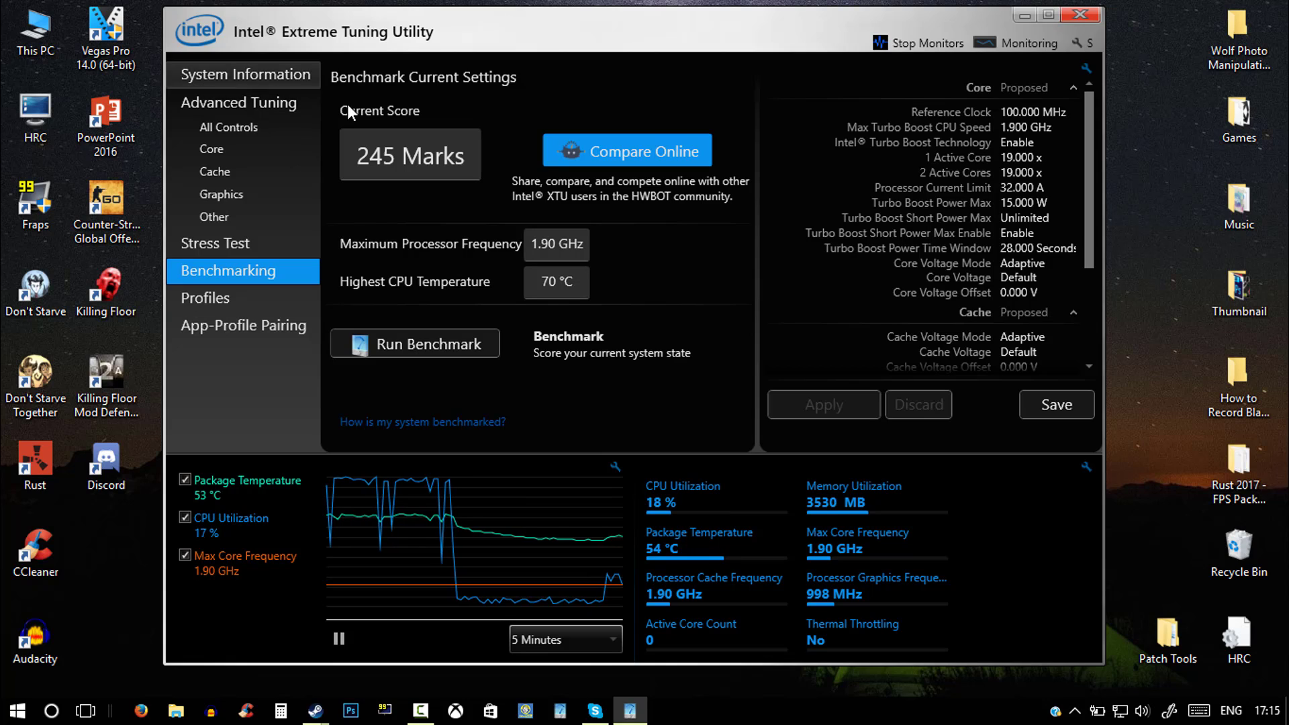
pyautogui.moveTo(527, 124)
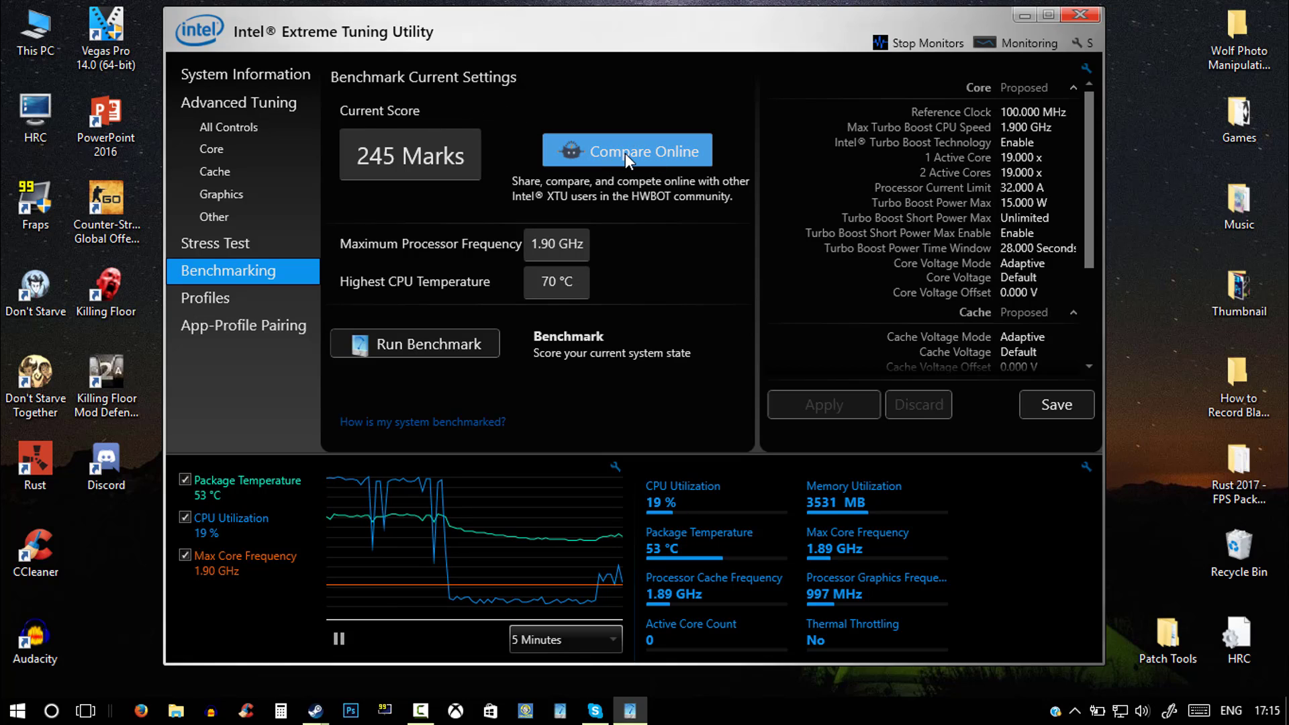
pyautogui.moveTo(725, 171)
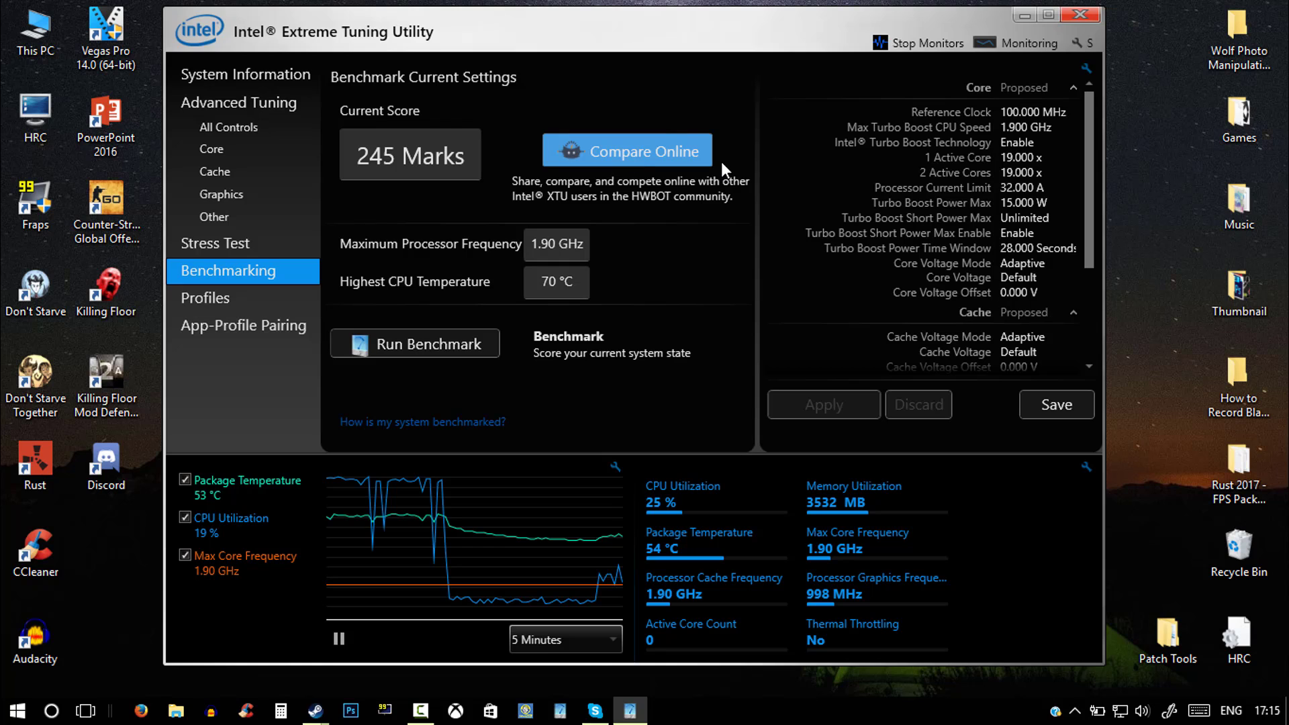
# Step: Upload the result via Compare Online and load the HWBOT submission page in the browser
pyautogui.click(627, 151)
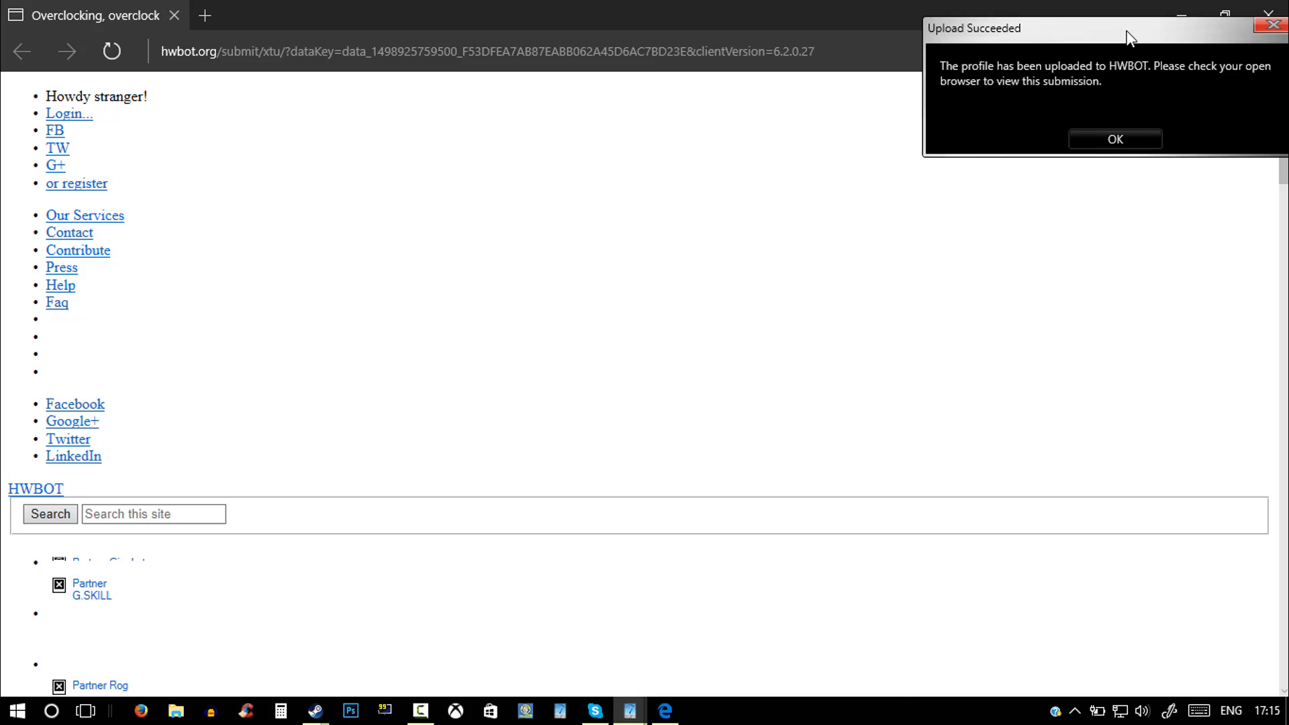
pyautogui.click(493, 51)
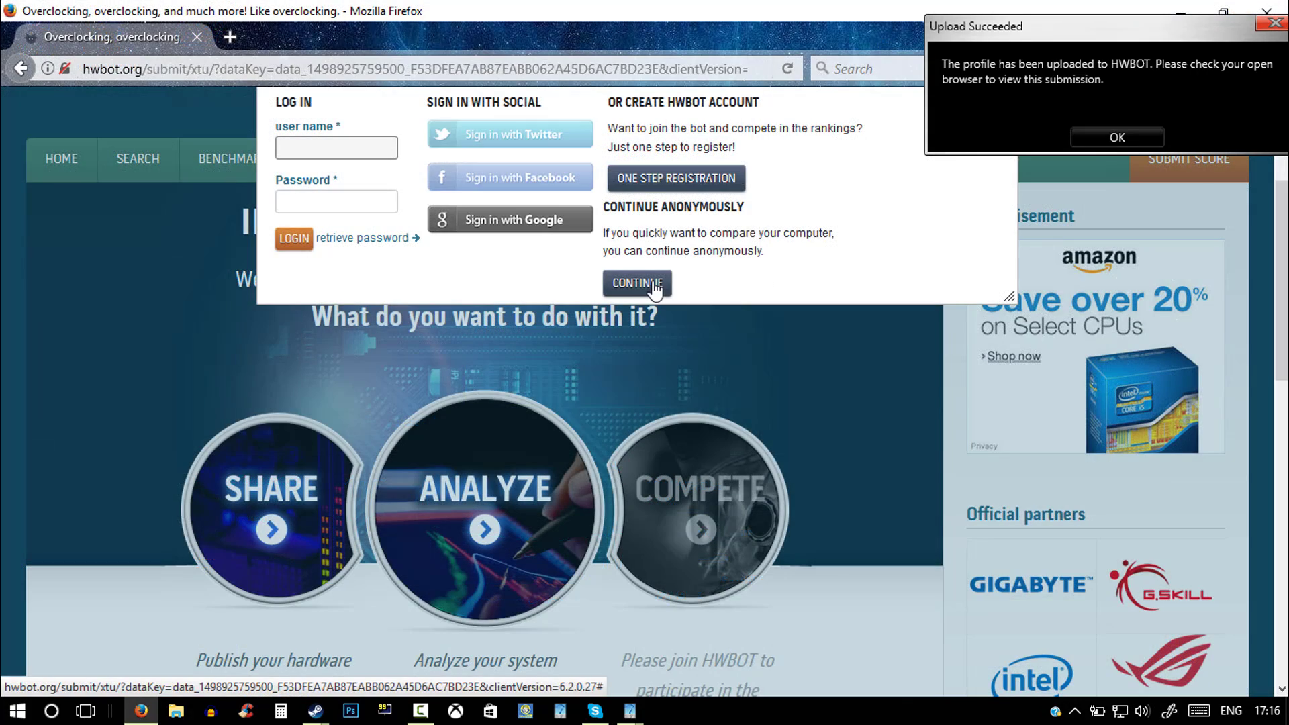
# Step: Continue anonymously and analyze the uploaded Core i3 4030U submission, rated GOOD
pyautogui.click(636, 284)
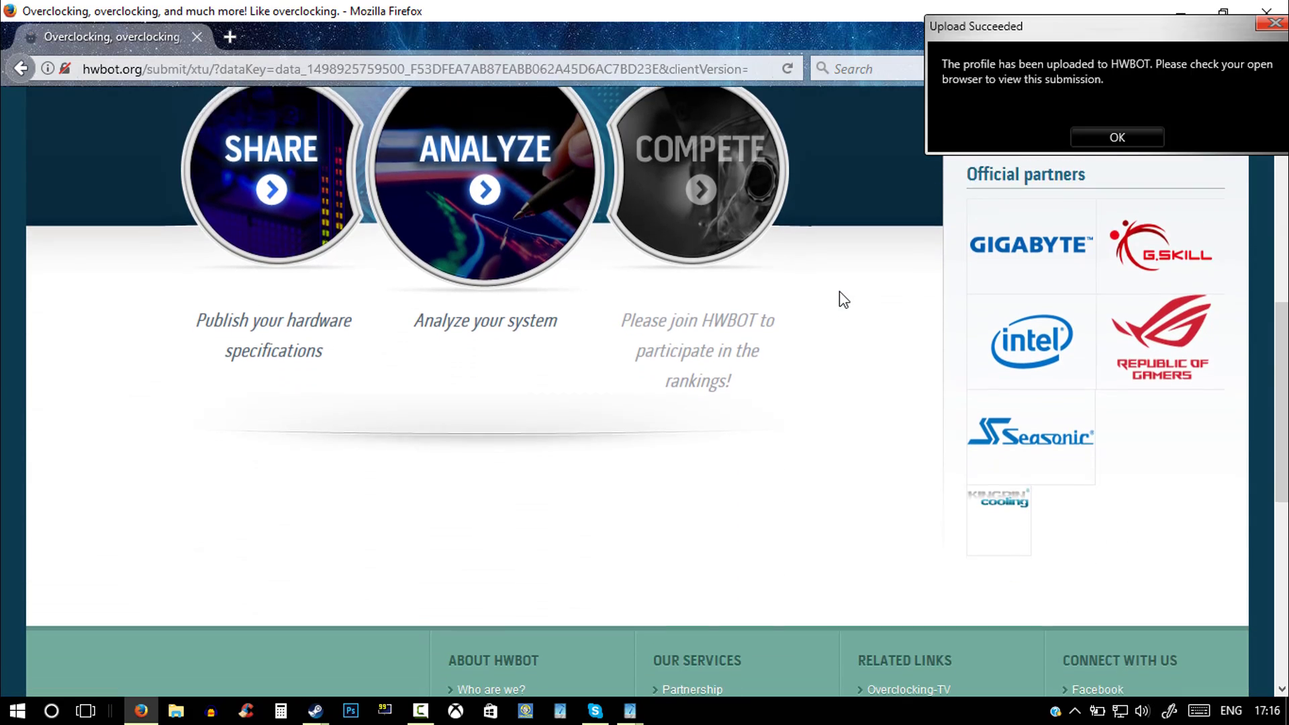
pyautogui.scroll(3)
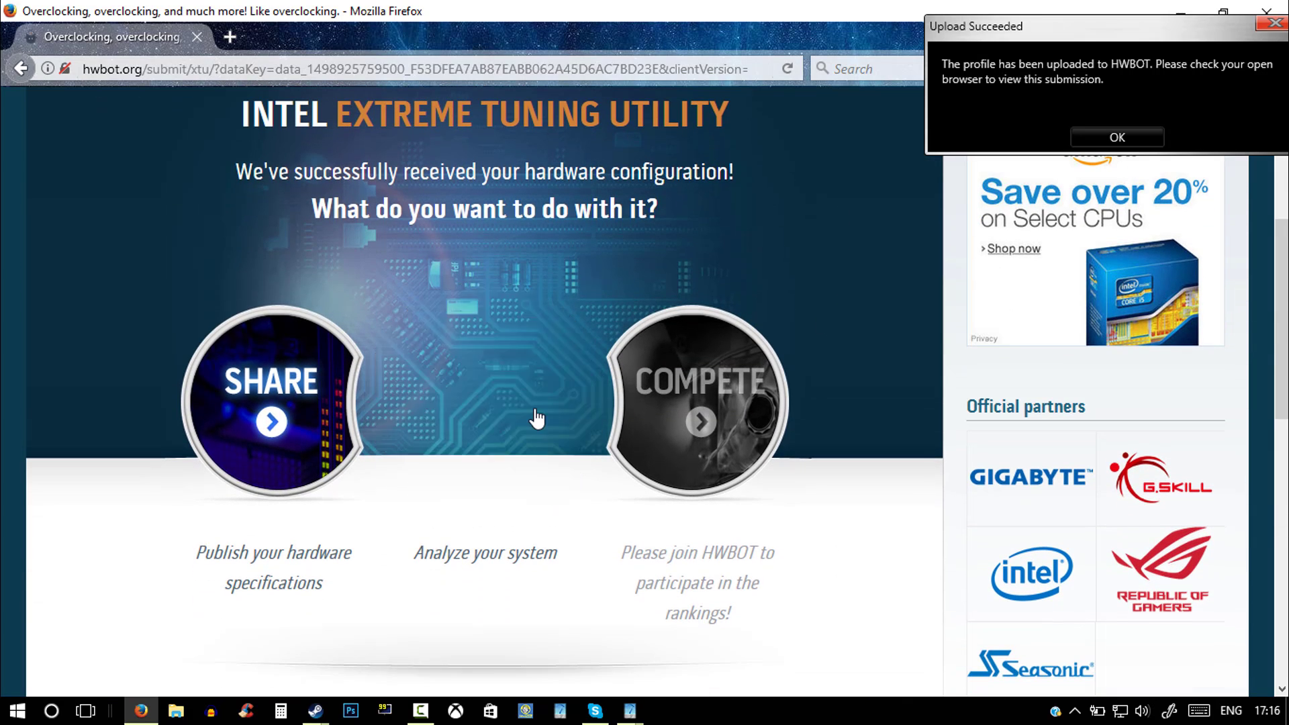
pyautogui.click(485, 403)
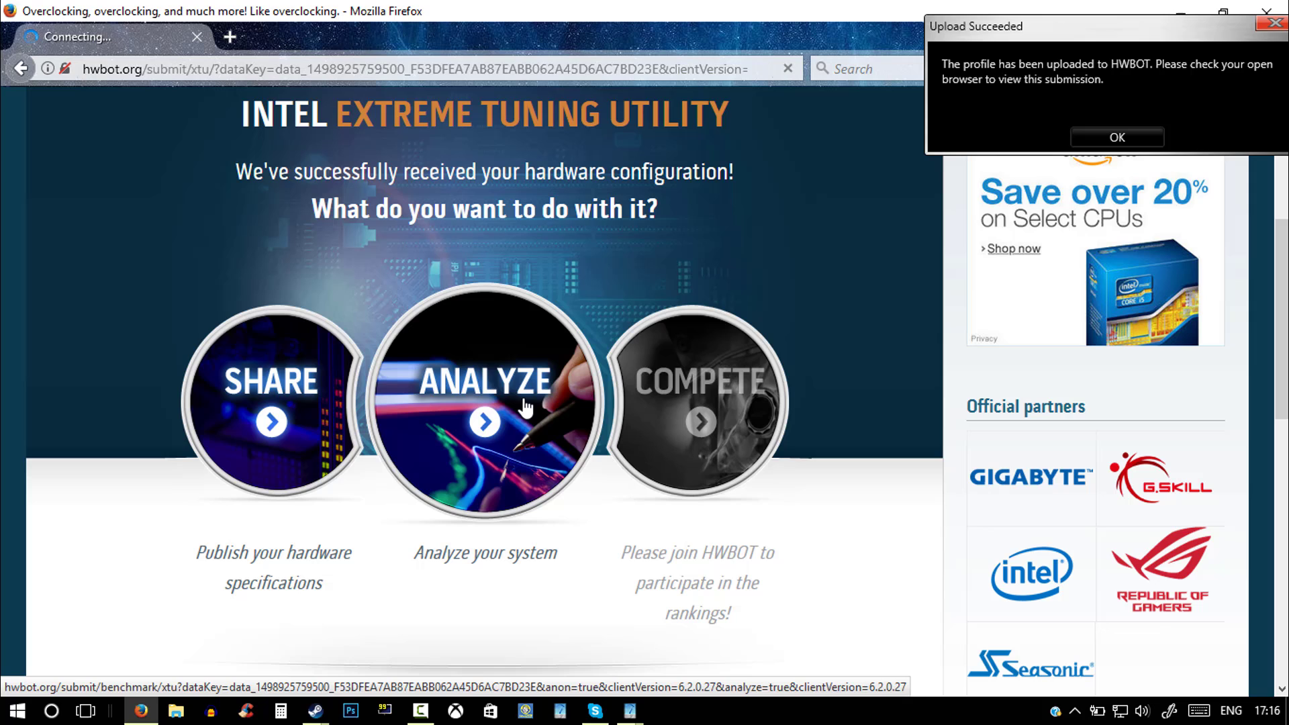
pyautogui.click(485, 405)
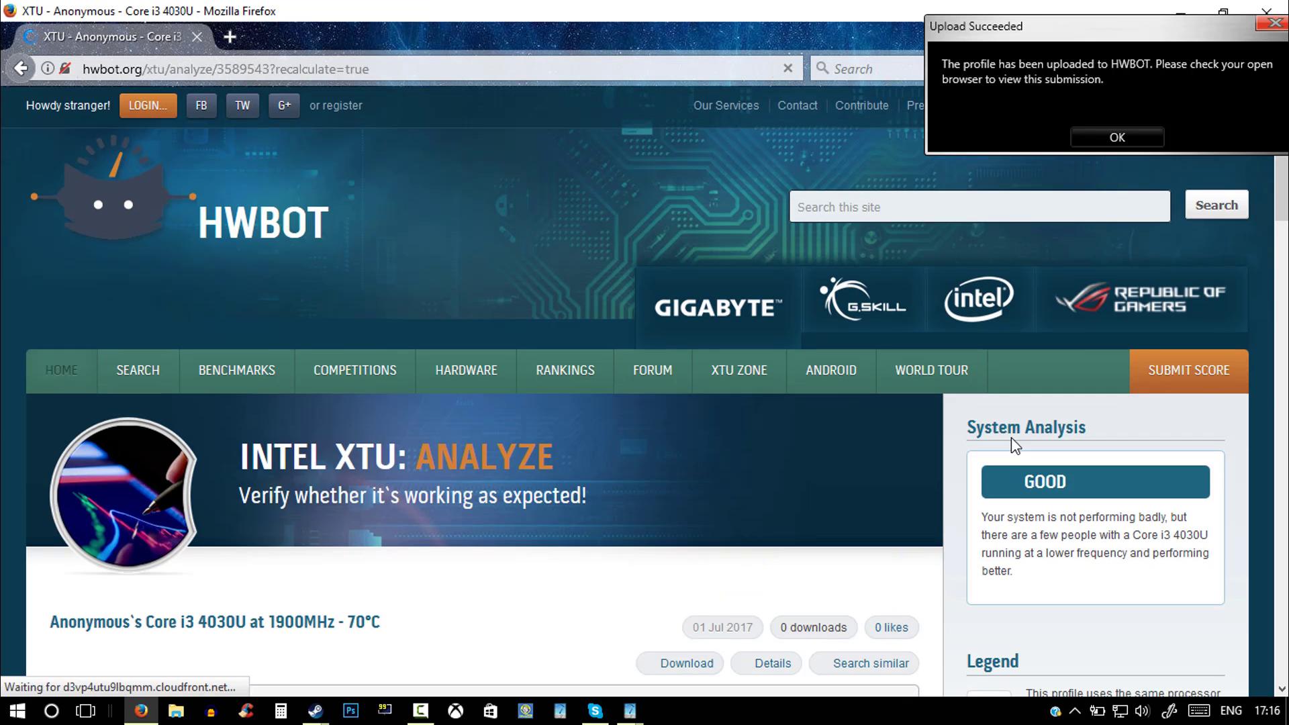
# Step: Scroll to the score chart comparing same-processor profiles for profile #490583
pyautogui.scroll(-3)
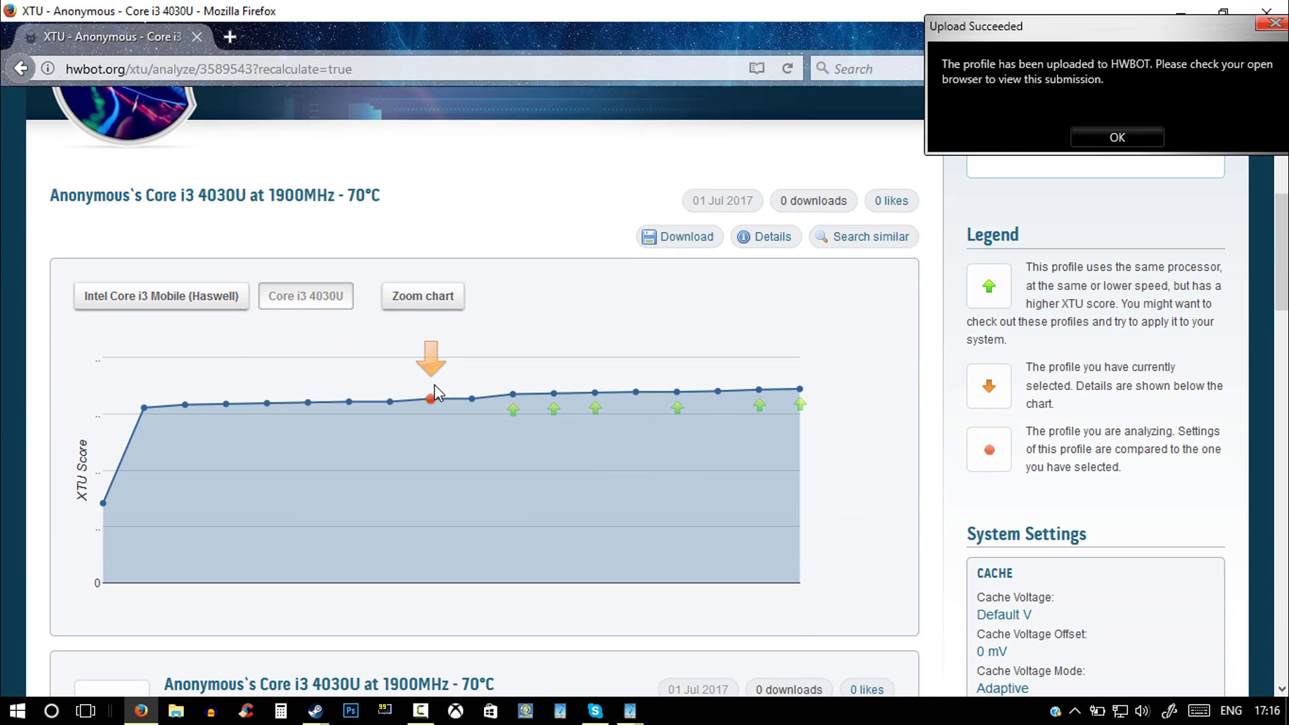
pyautogui.moveTo(431, 403)
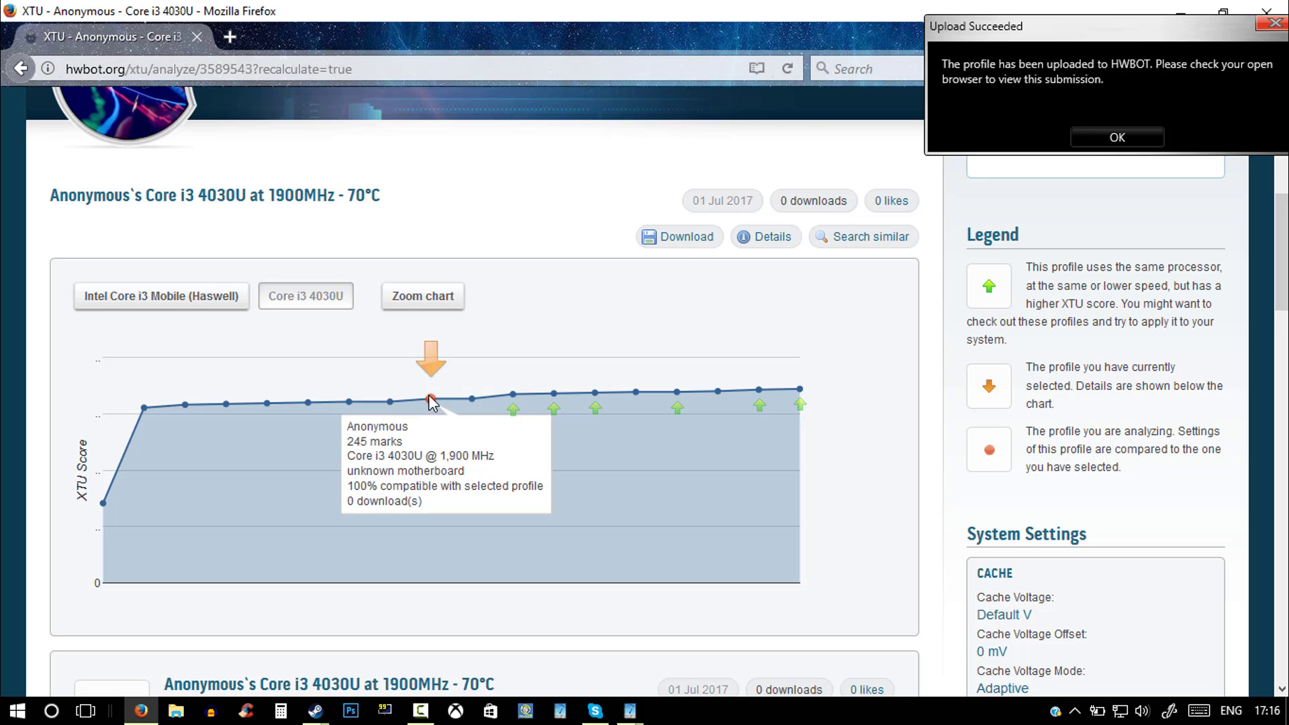
pyautogui.moveTo(453, 403)
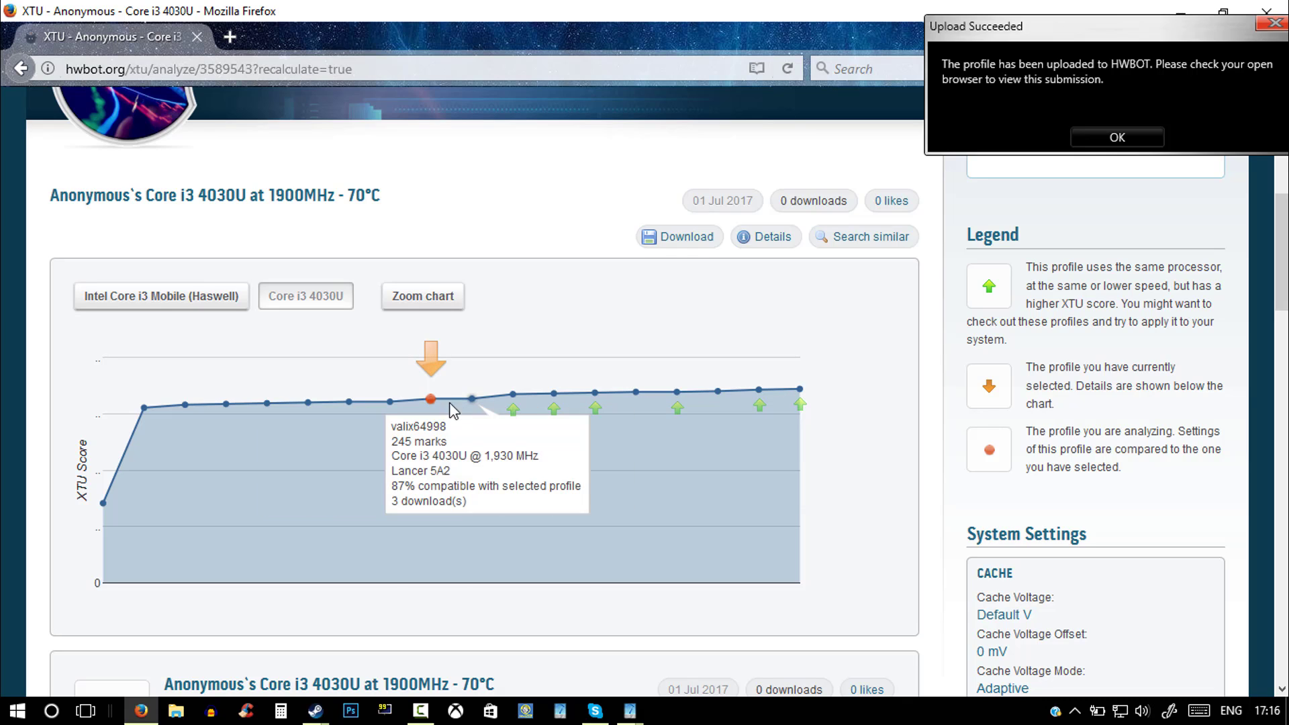
pyautogui.moveTo(732, 402)
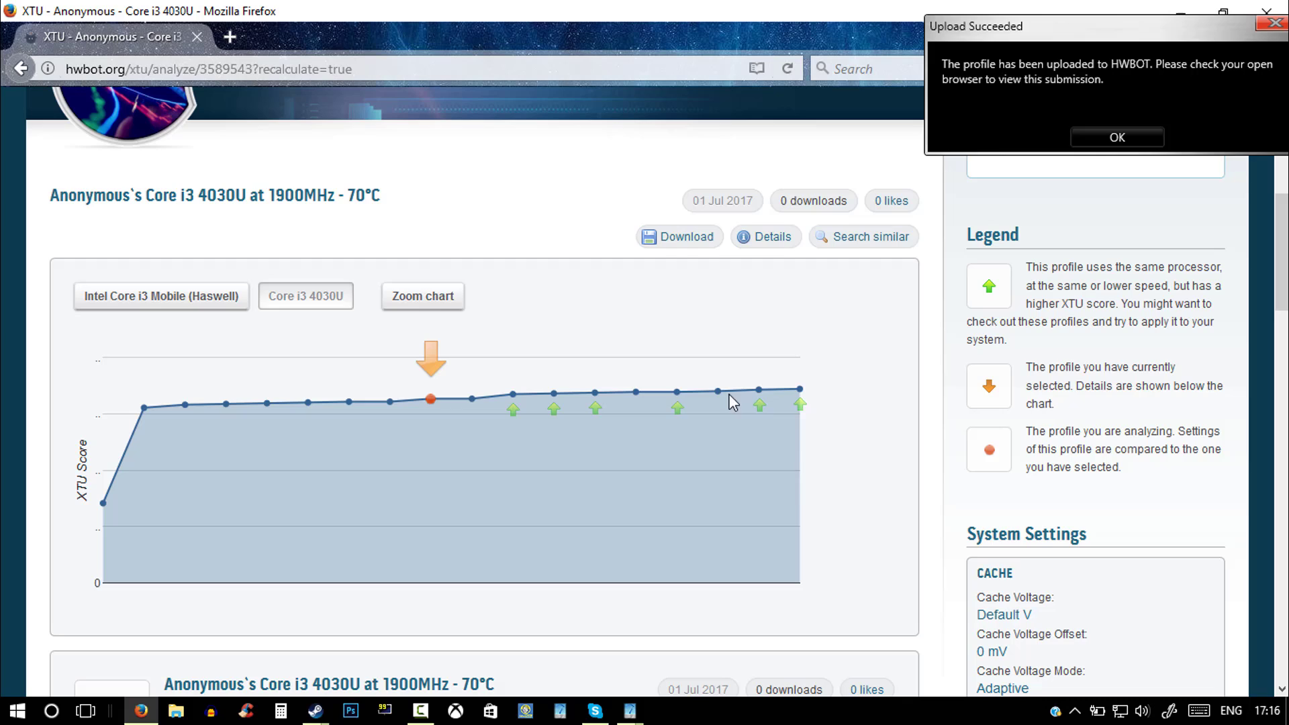
pyautogui.moveTo(797, 389)
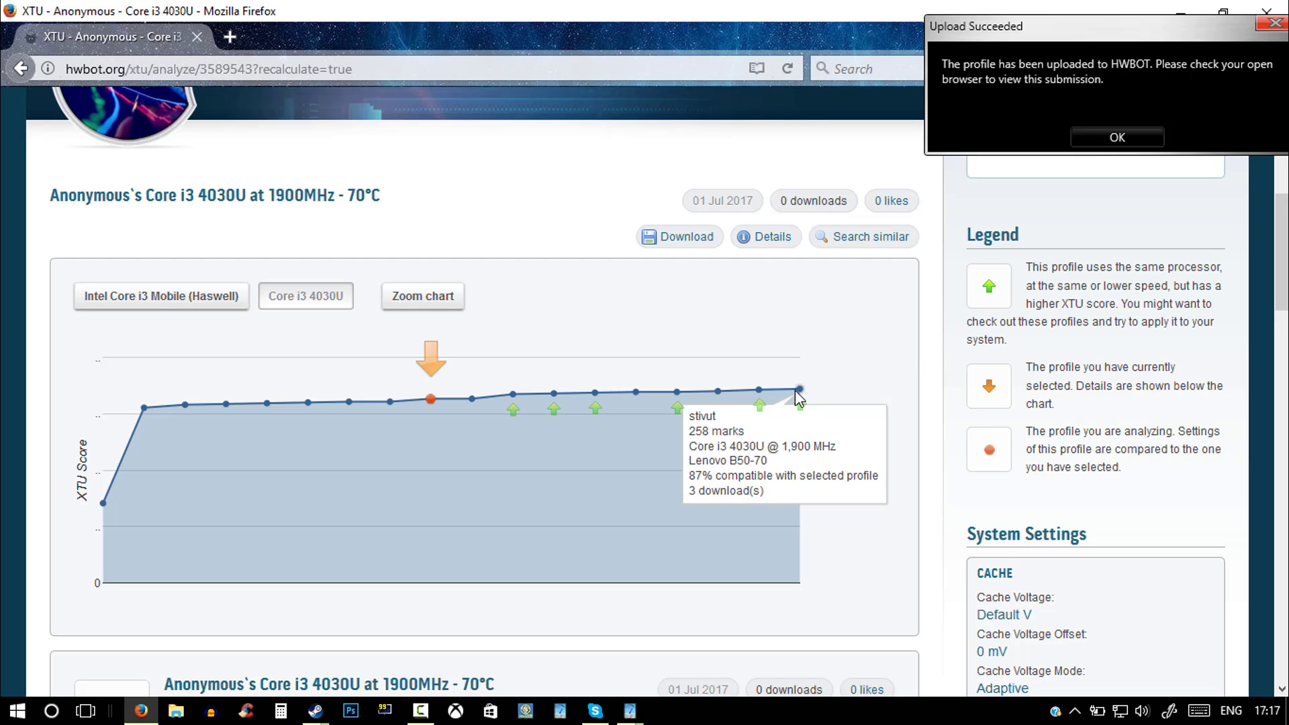
pyautogui.moveTo(809, 395)
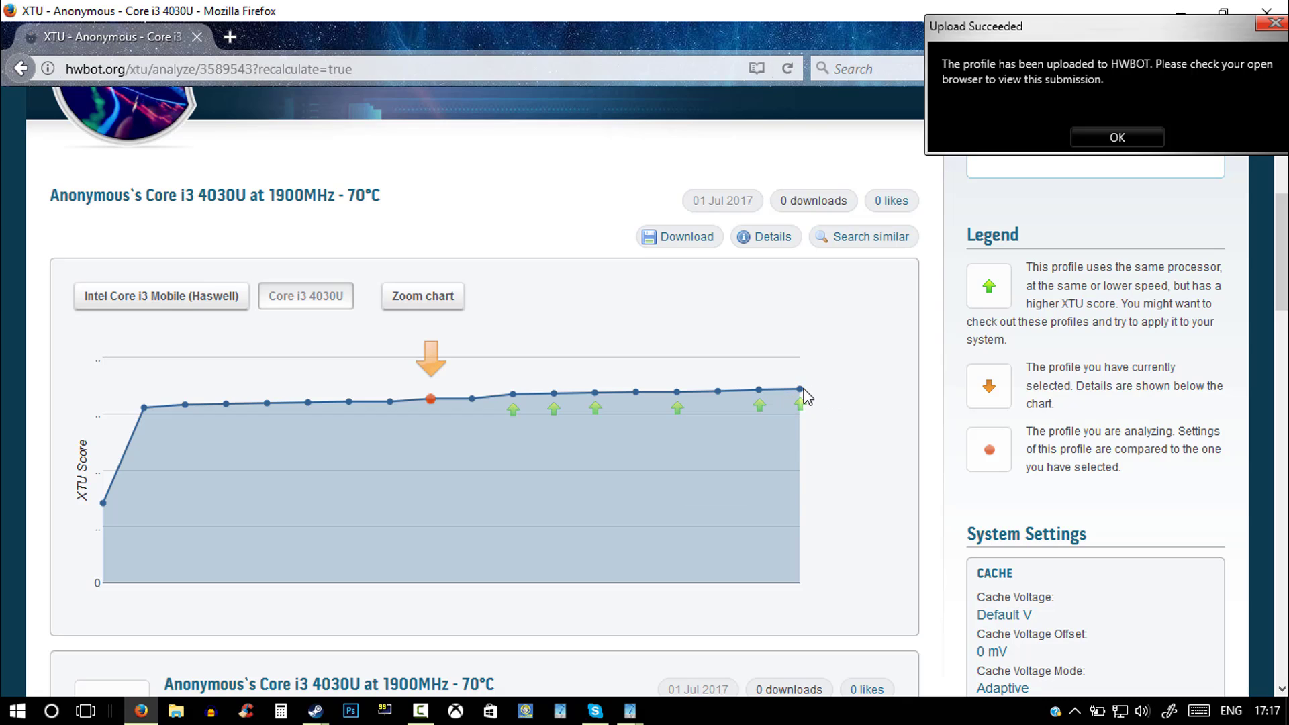
pyautogui.moveTo(800, 391)
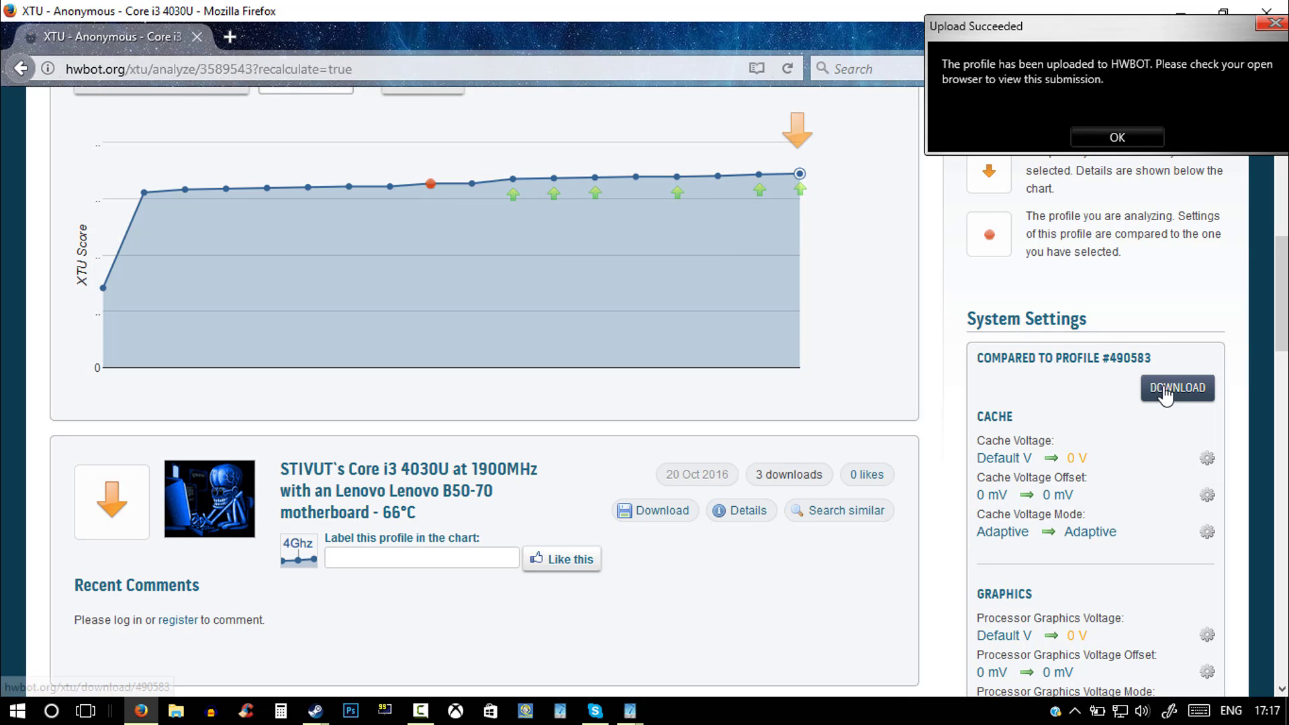
# Step: Download profile #490583 and open the xtuprofile file in Intel XTU, proposing 19 values
pyautogui.click(1176, 386)
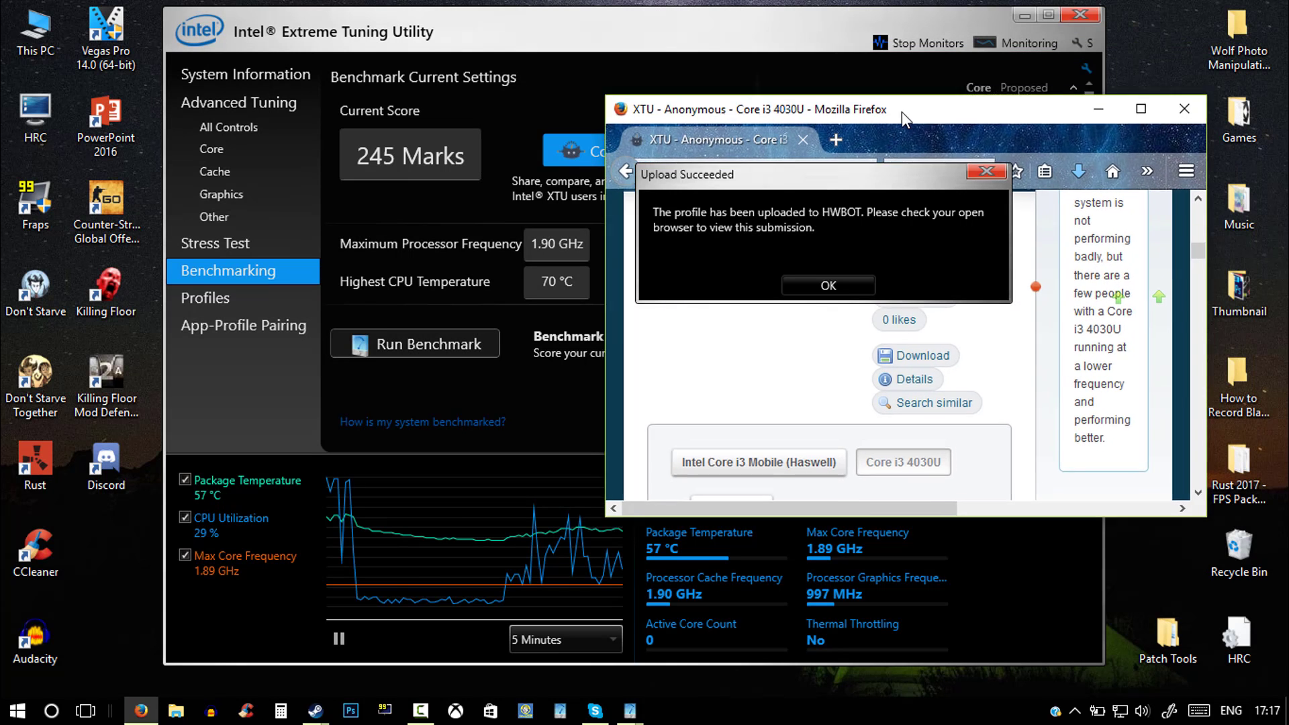
pyautogui.click(1077, 182)
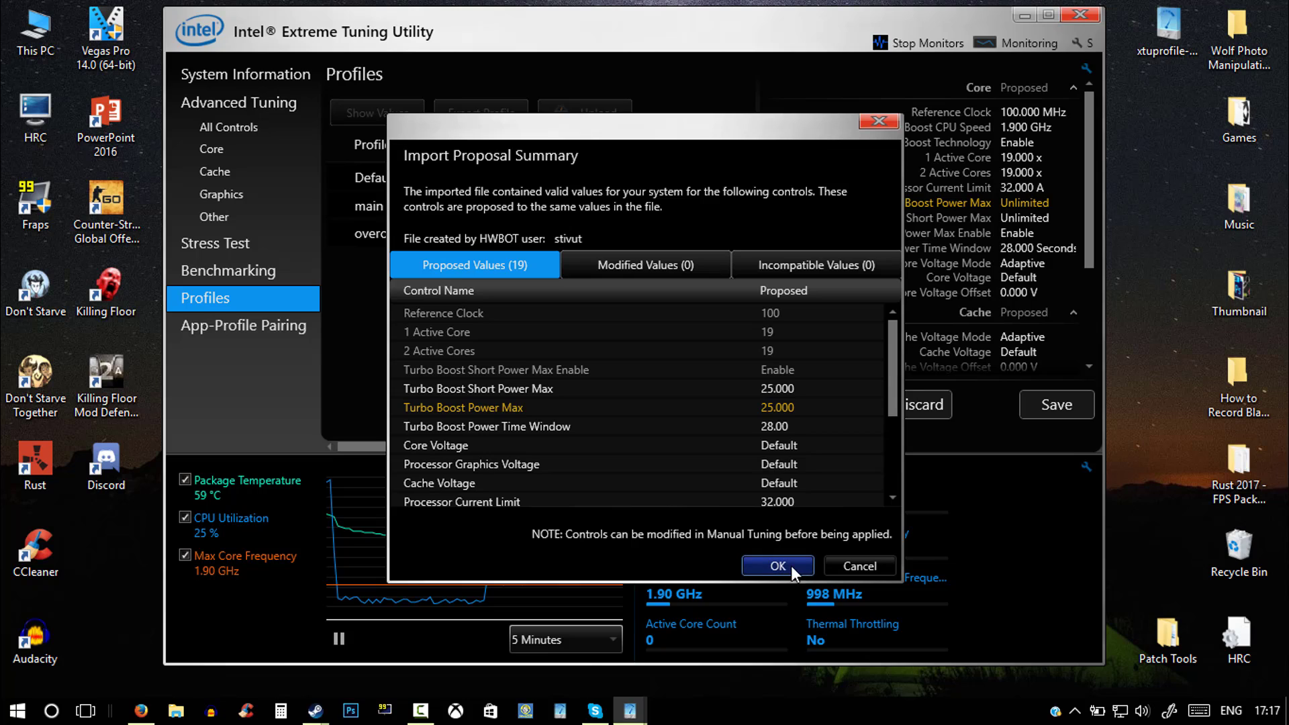
# Step: Accept the Import Proposal Summary so xtuprofile-490583 joins the saved profiles with values pending
pyautogui.click(778, 565)
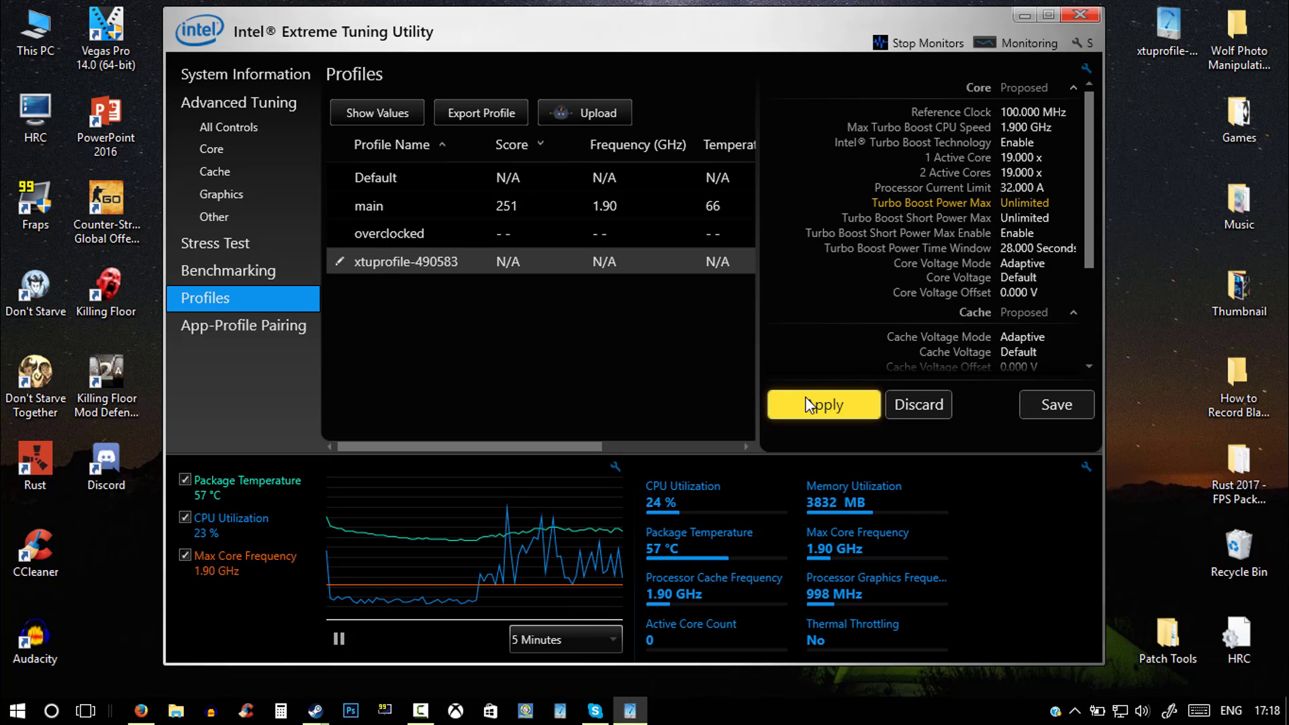
pyautogui.moveTo(243, 172)
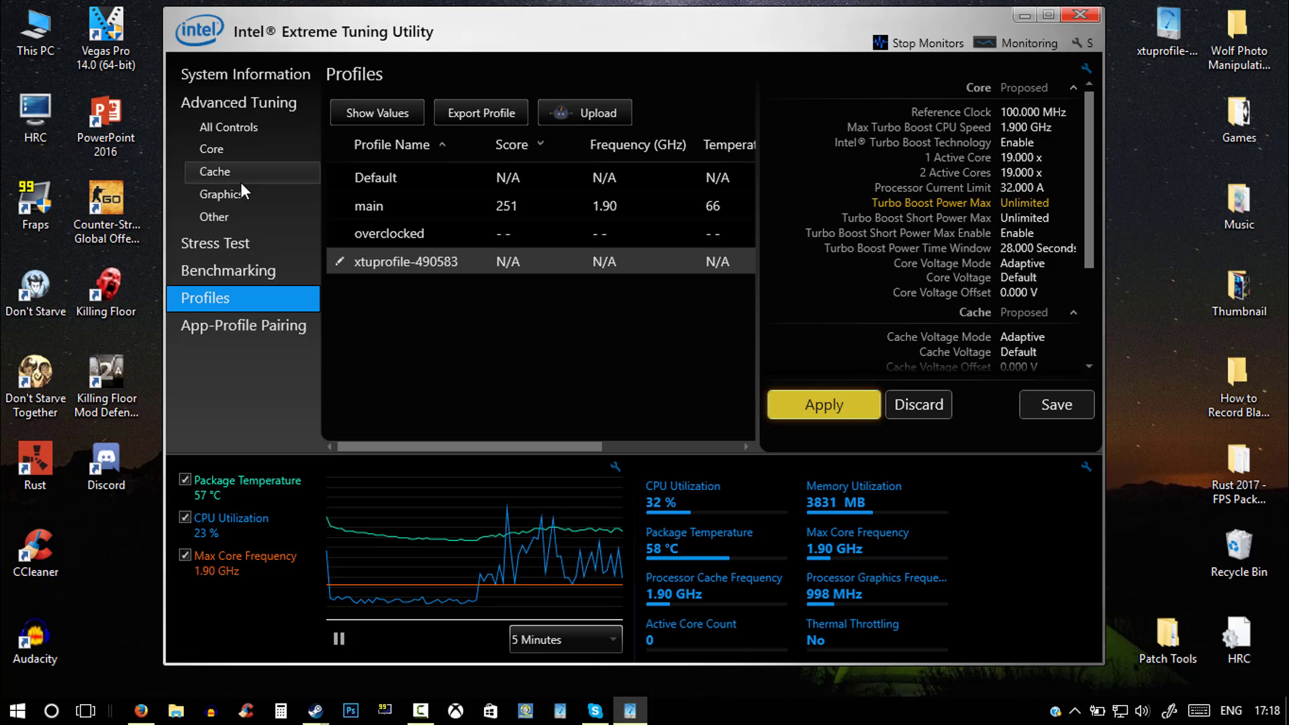
# Step: Review the proposed graphics voltage offset and core settings such as unlimited turbo boost power
pyautogui.click(222, 194)
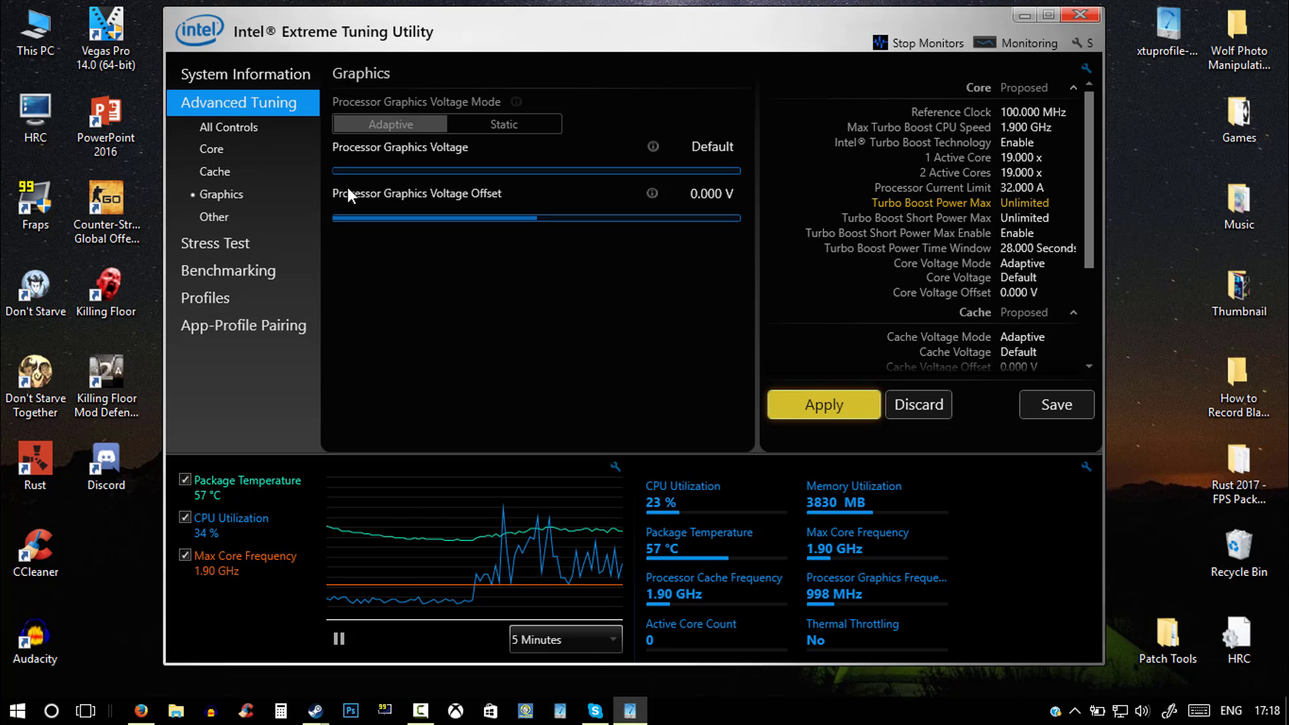
pyautogui.click(537, 217)
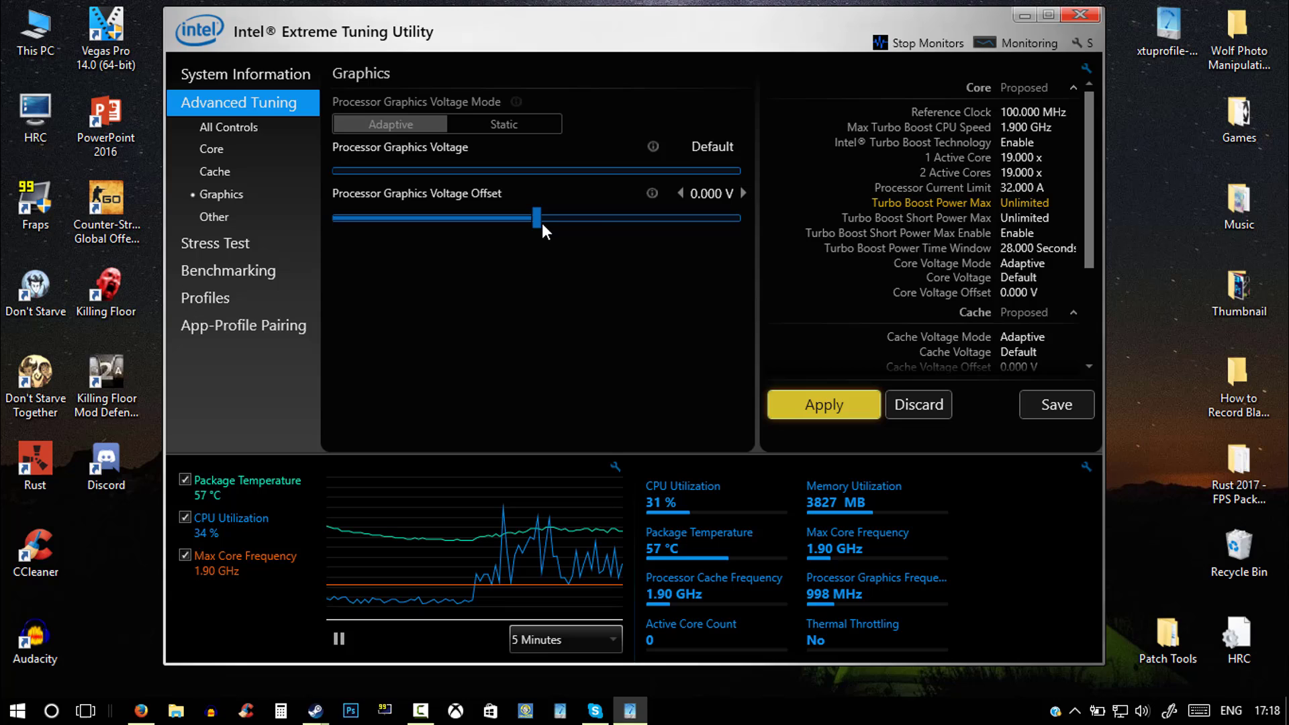
pyautogui.moveTo(656, 215)
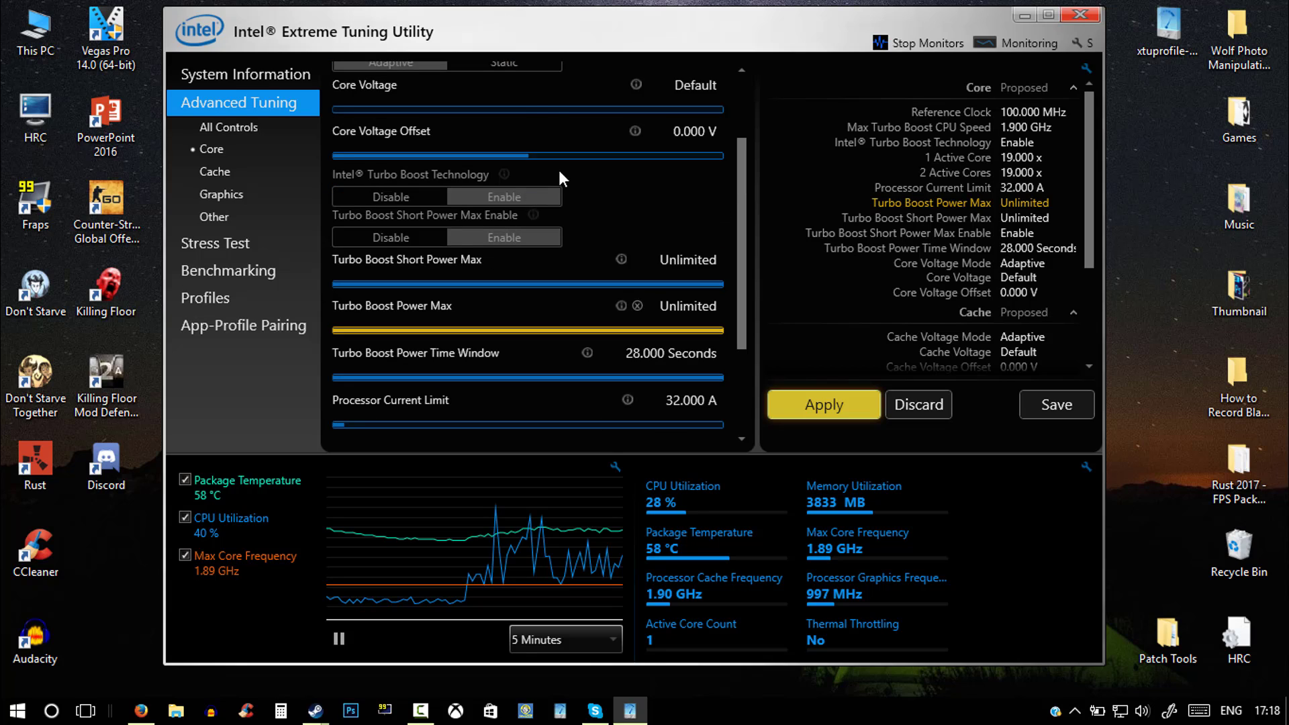
pyautogui.scroll(3)
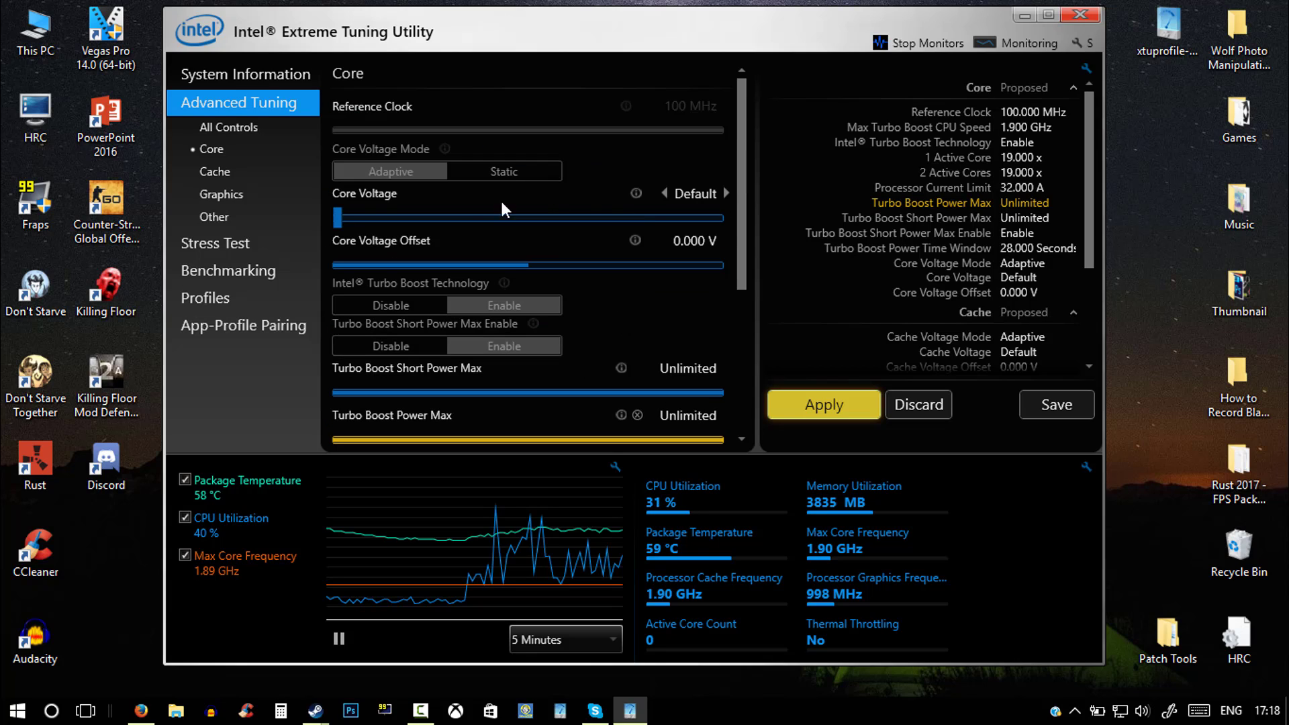